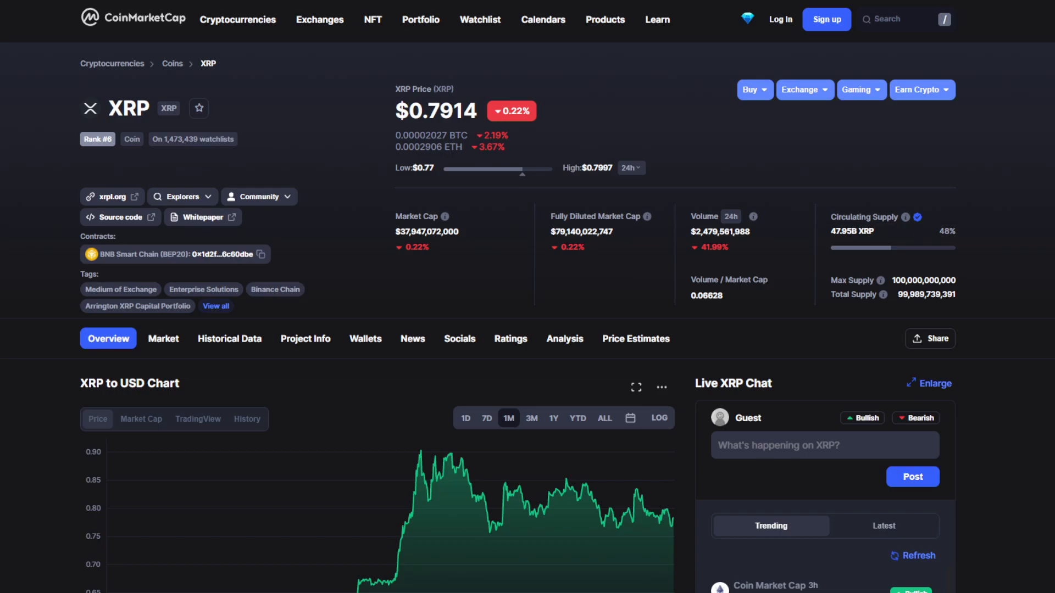
pyautogui.moveTo(202, 190)
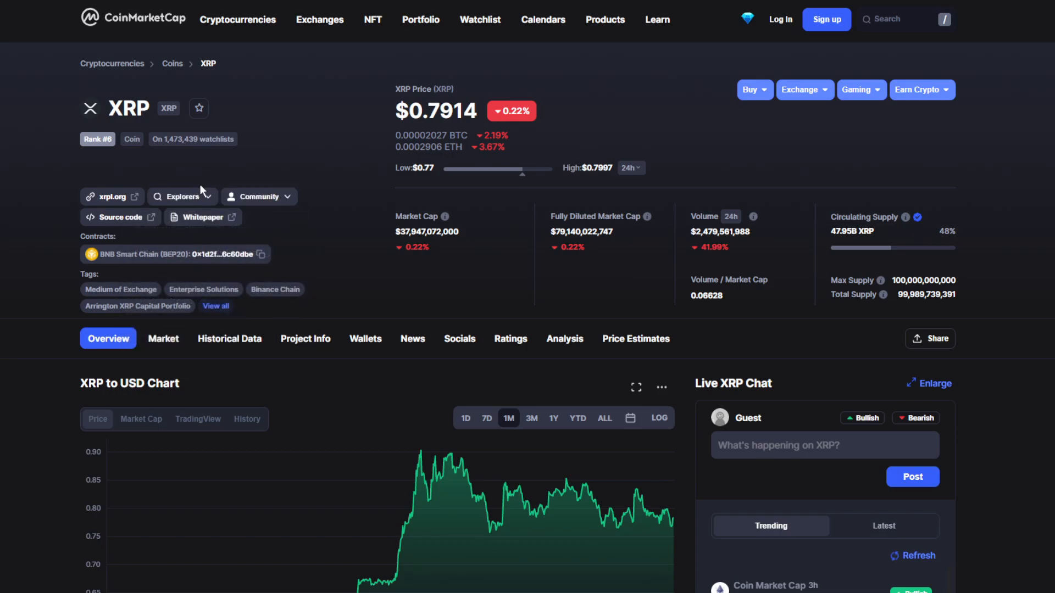
pyautogui.moveTo(344, 256)
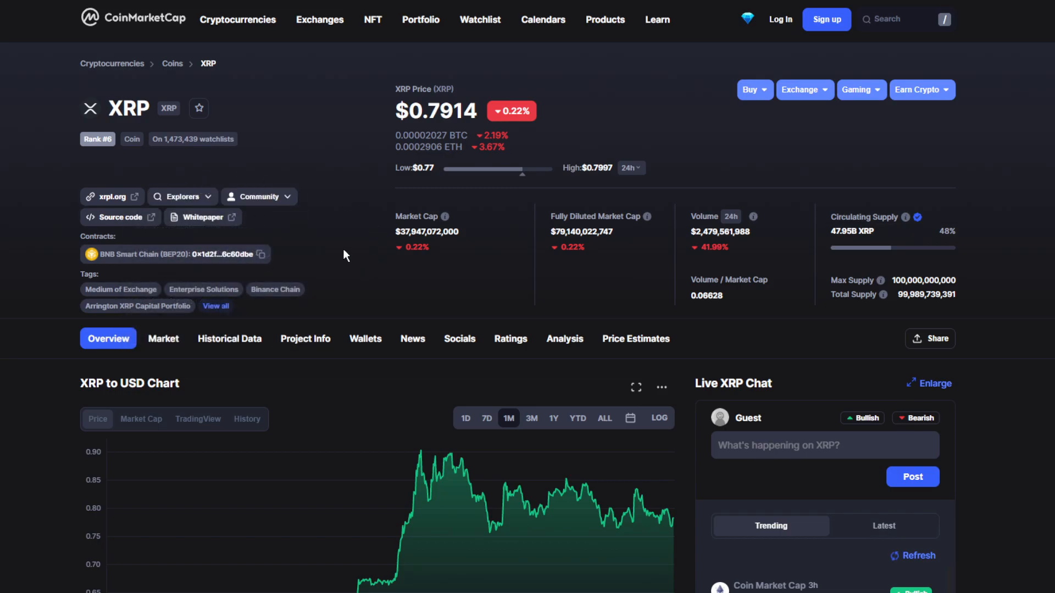
# - Scroll down the XRP overview page to reach the XRP to USD price chart
pyautogui.scroll(-3)
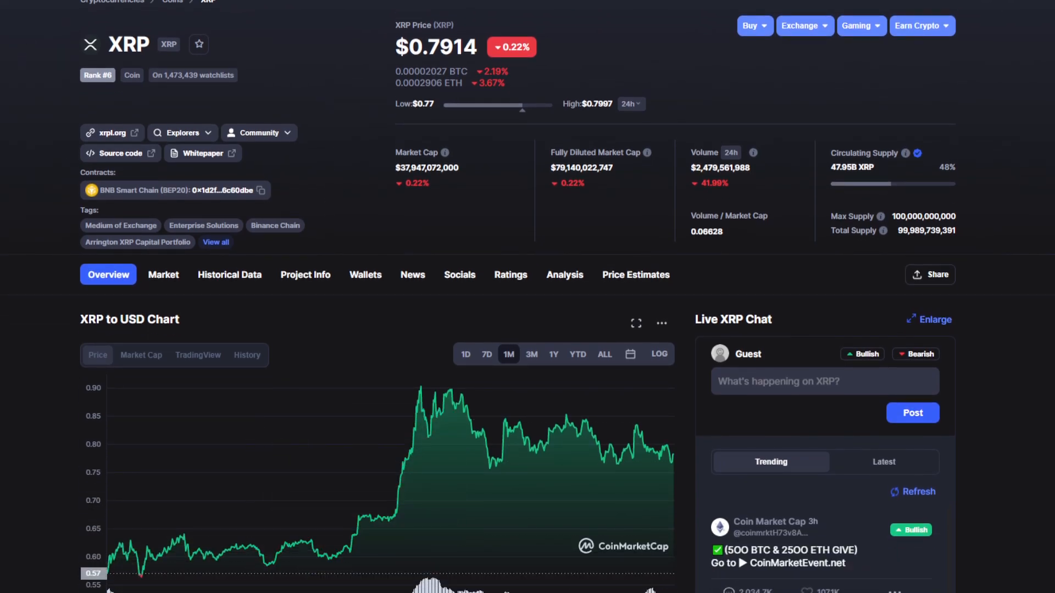
pyautogui.moveTo(59, 509)
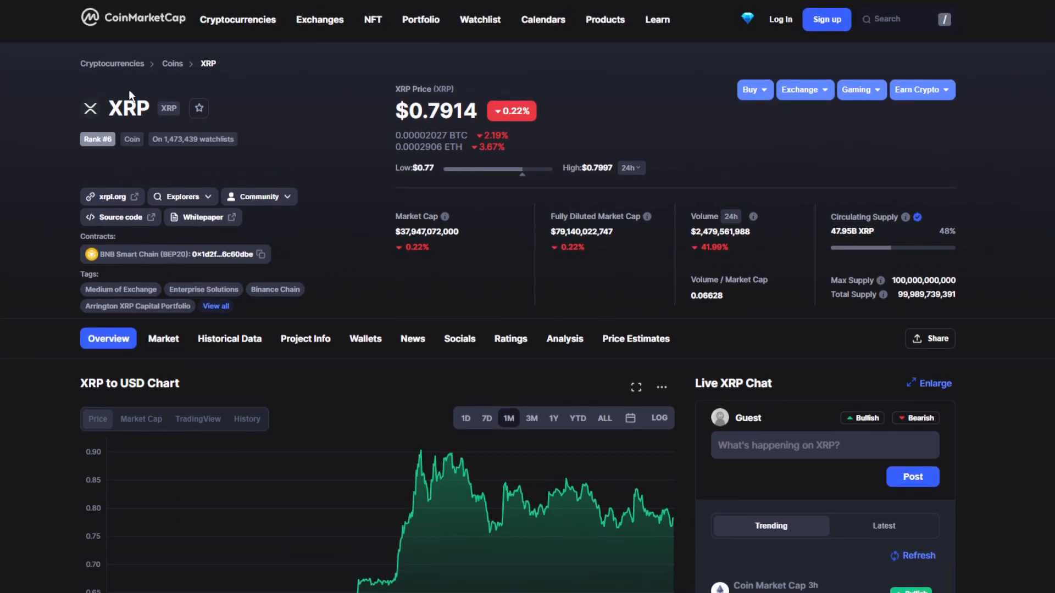
pyautogui.moveTo(345, 67)
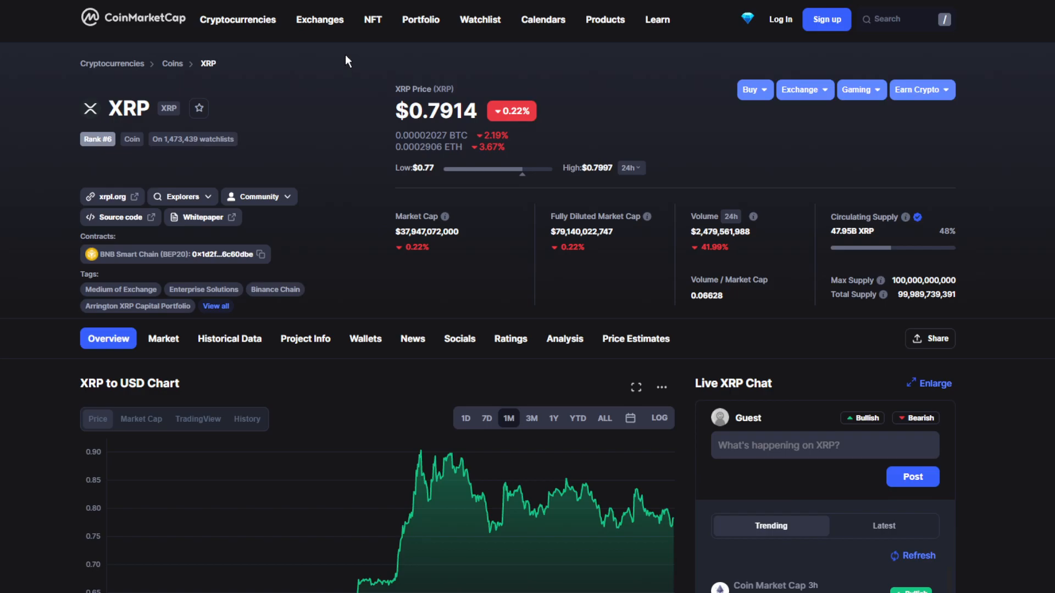
pyautogui.moveTo(362, 33)
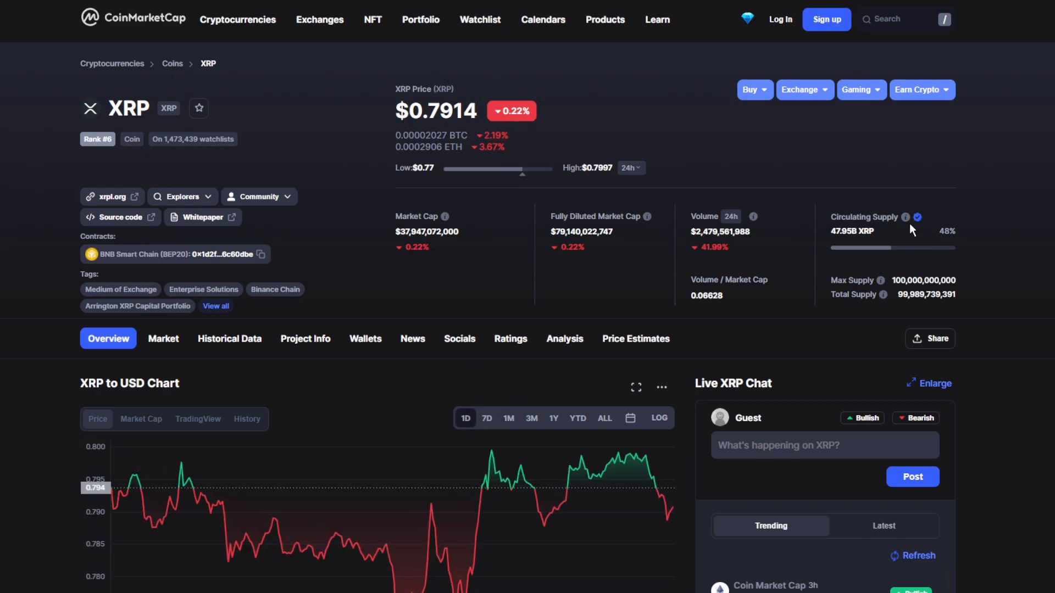
pyautogui.moveTo(353, 195)
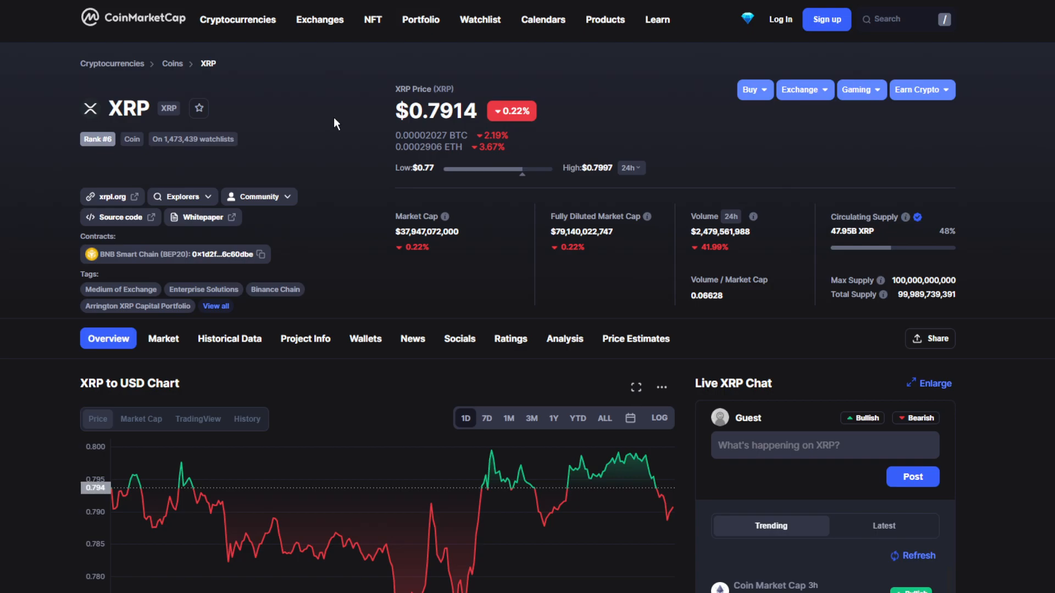
pyautogui.moveTo(346, 107)
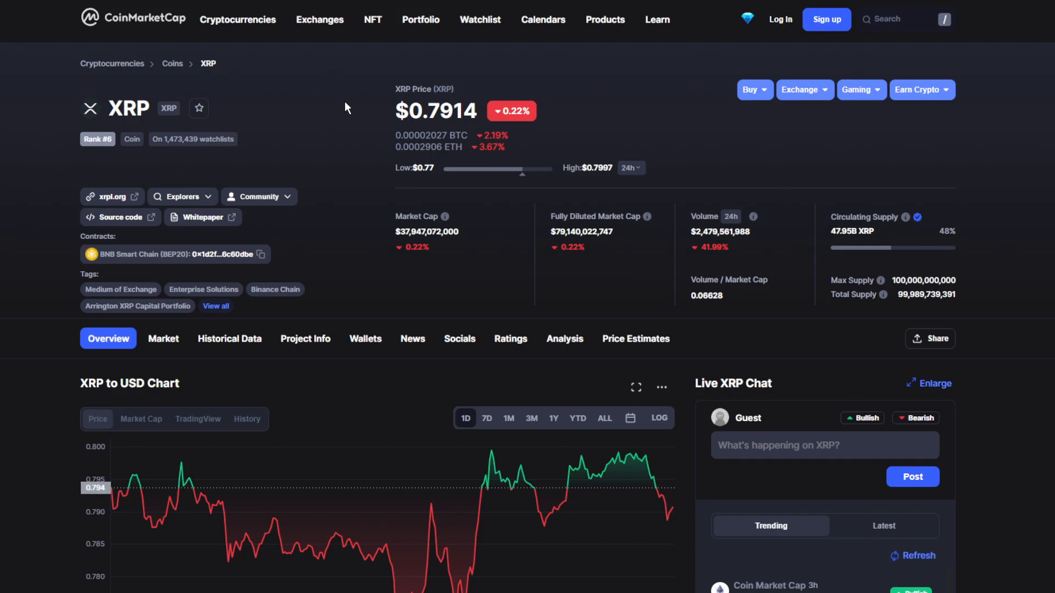
pyautogui.moveTo(492, 87)
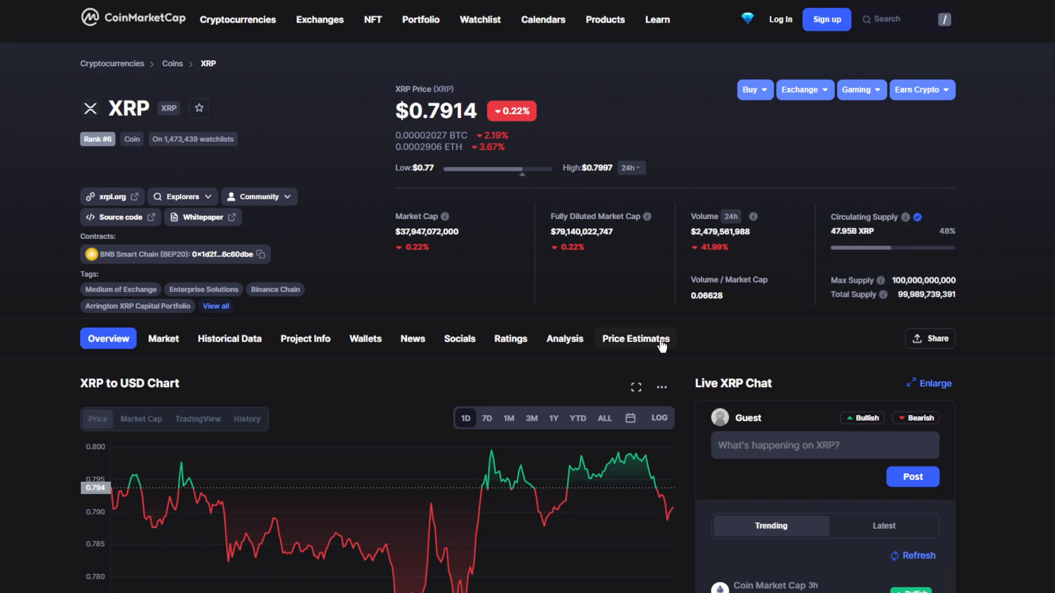
pyautogui.moveTo(637, 437)
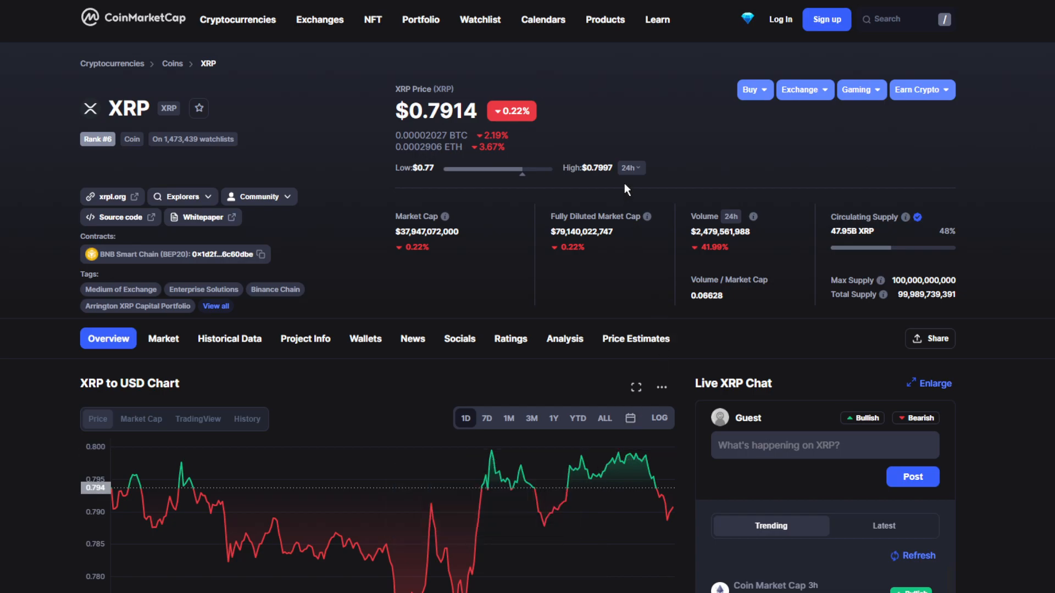
pyautogui.moveTo(627, 174)
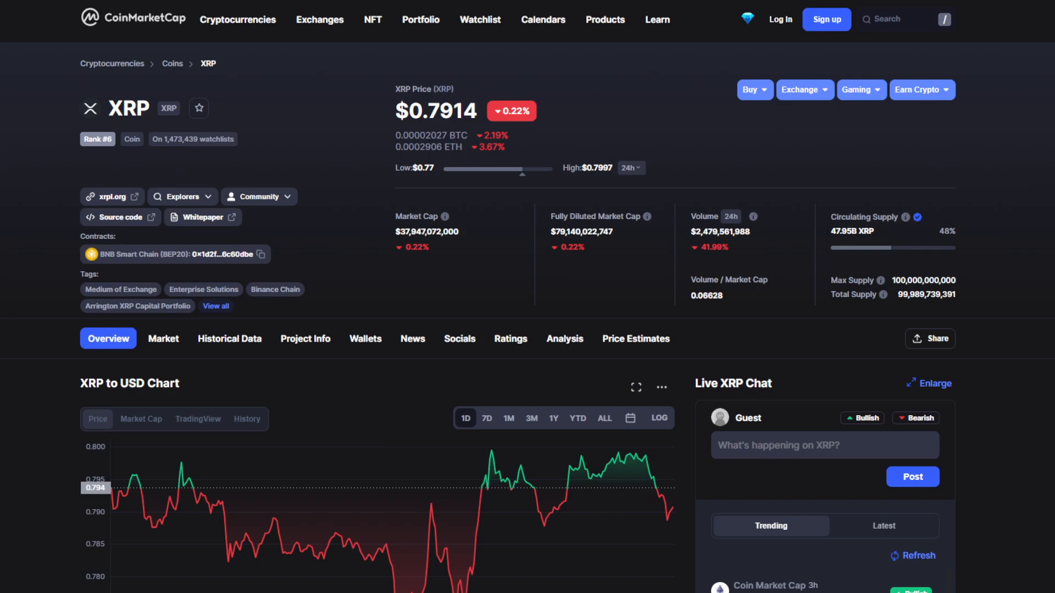
pyautogui.moveTo(630, 300)
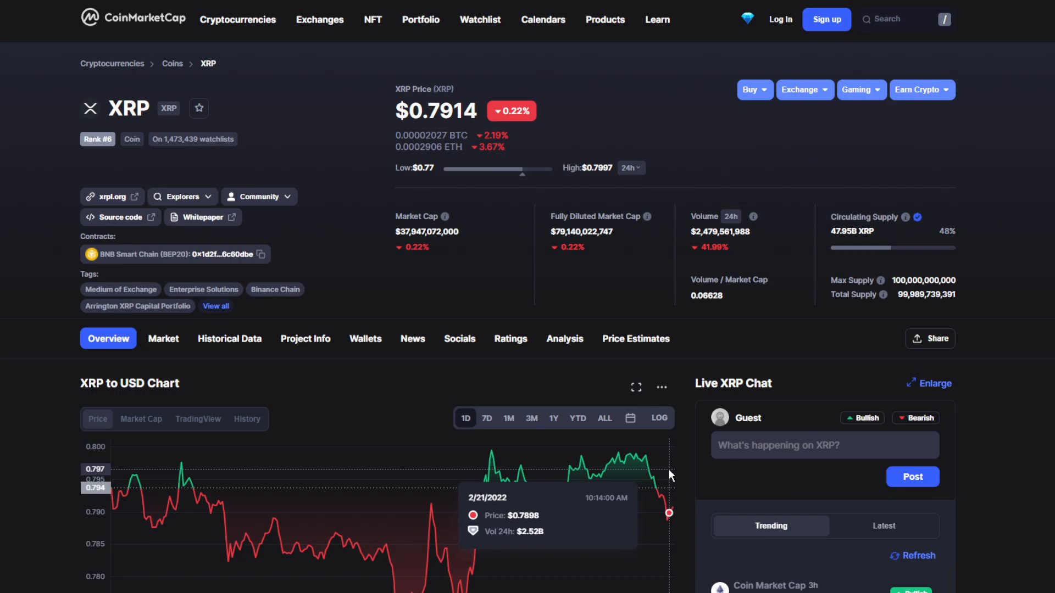
pyautogui.moveTo(632, 457)
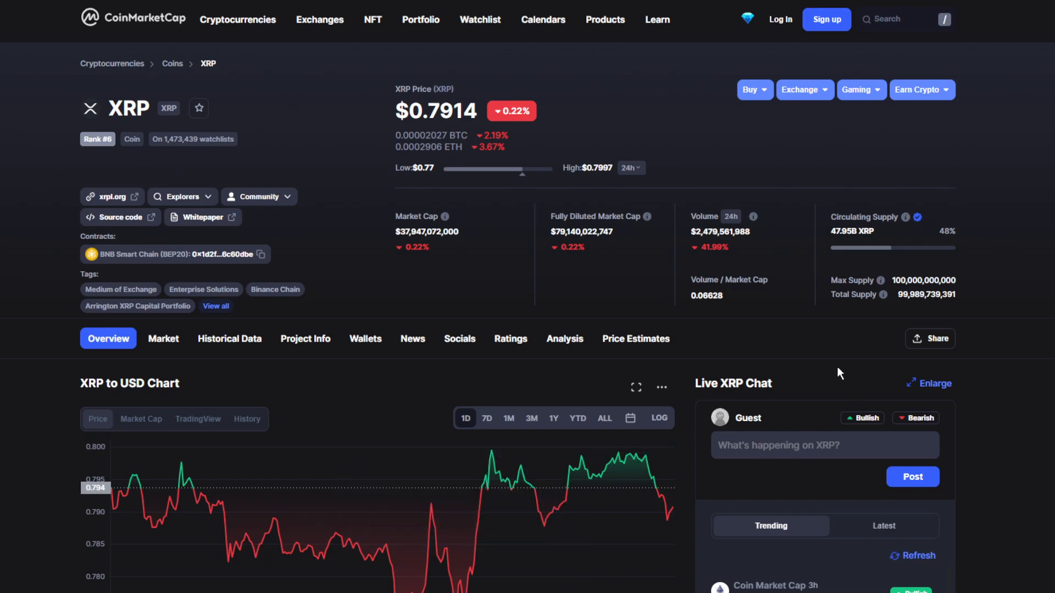
pyautogui.moveTo(679, 220)
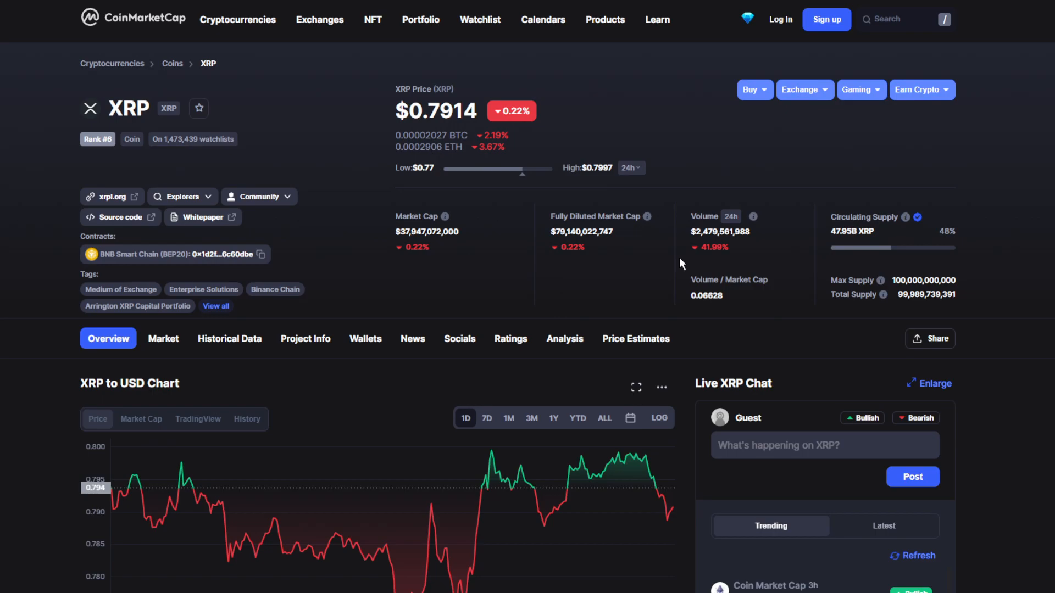
pyautogui.moveTo(663, 235)
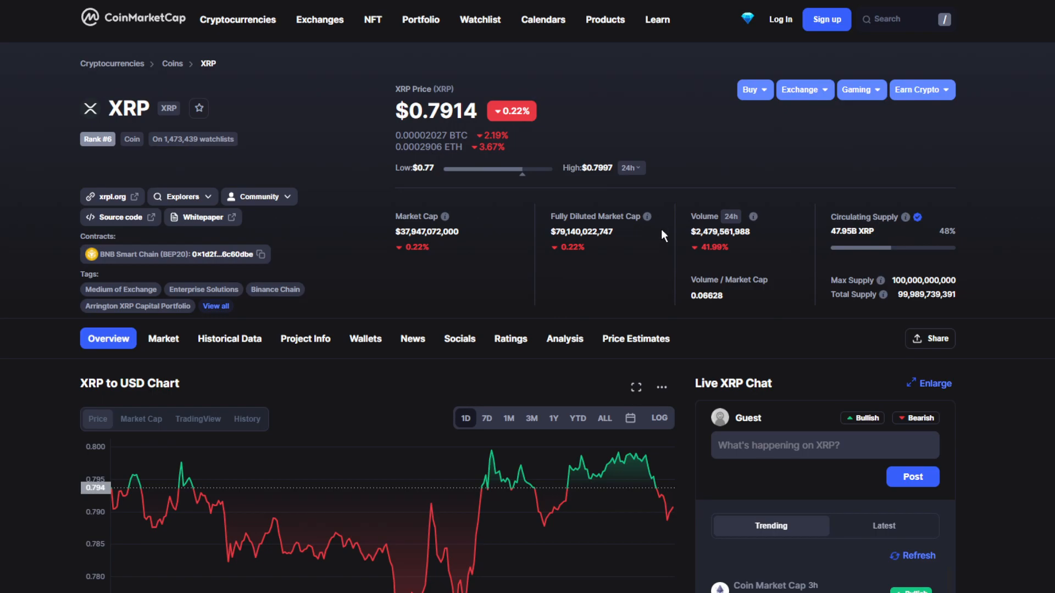
# - Show the XRP to USD chart over the 7D range, February 15 to 21, 2022
pyautogui.scroll(-3)
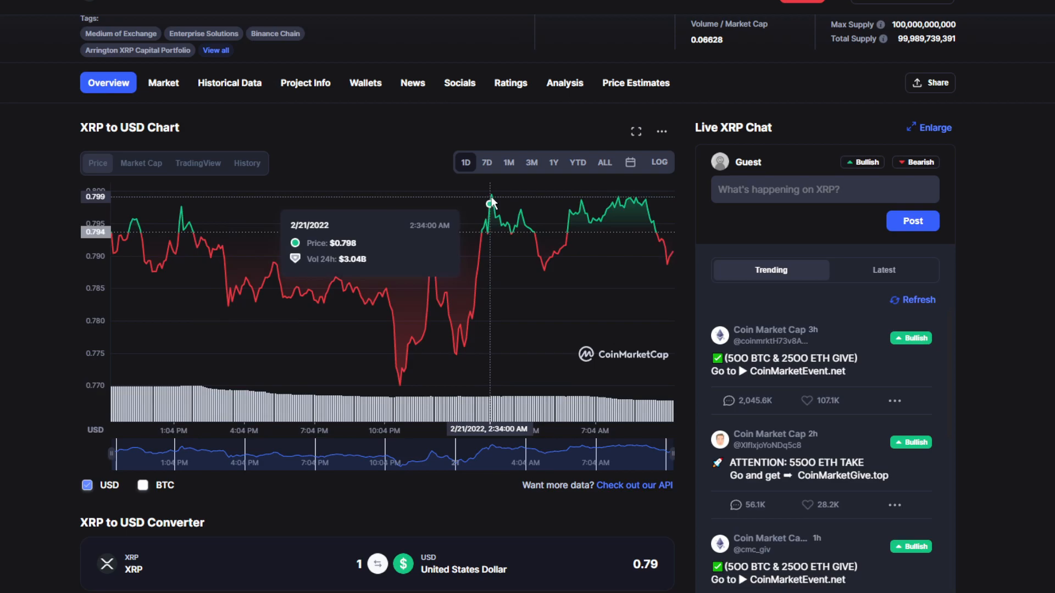
pyautogui.moveTo(421, 307)
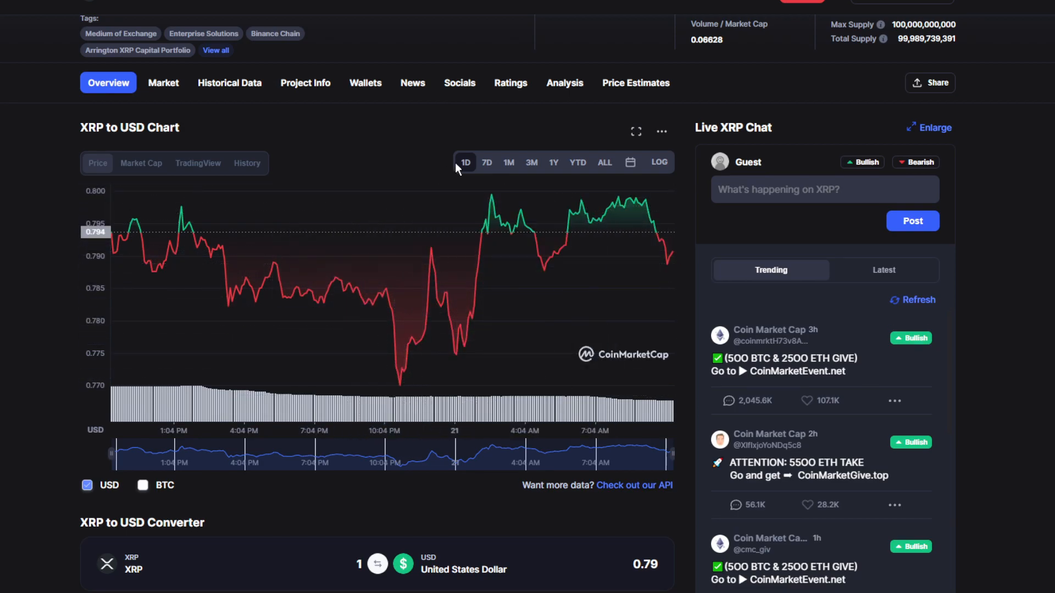
pyautogui.click(487, 163)
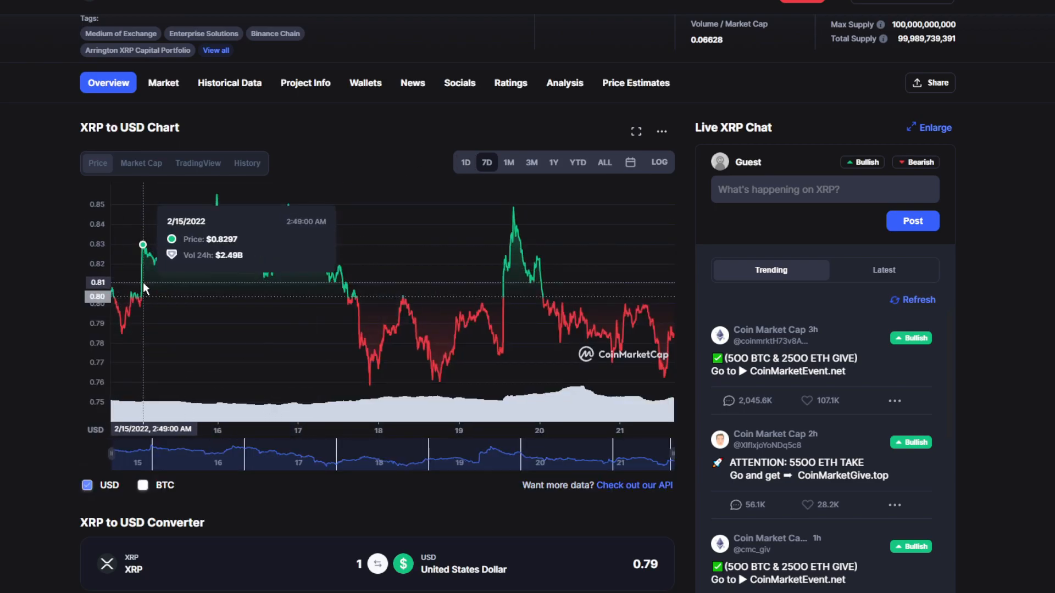
pyautogui.moveTo(136, 274)
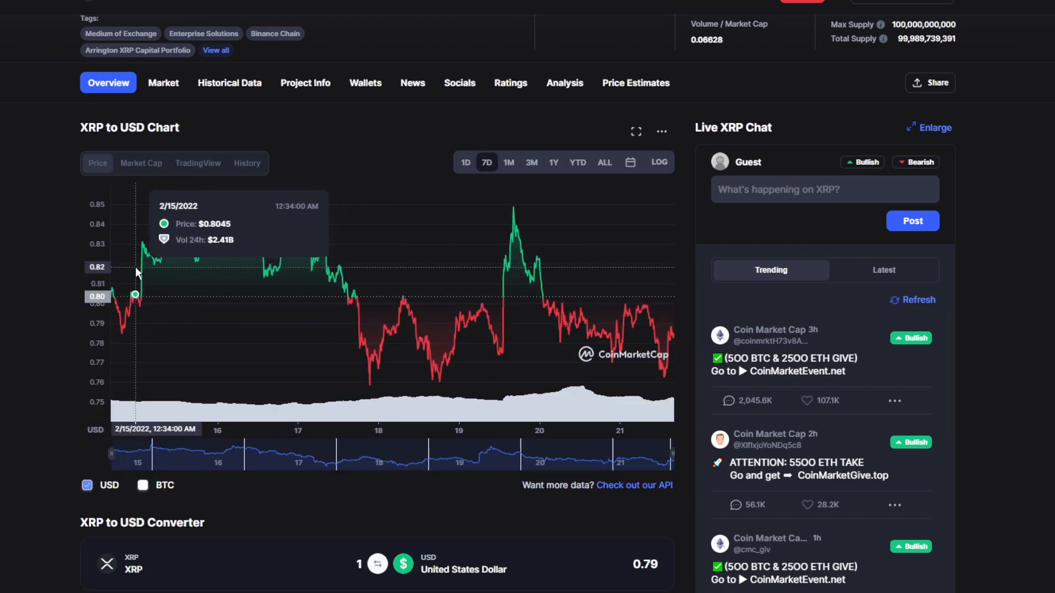
pyautogui.moveTo(219, 222)
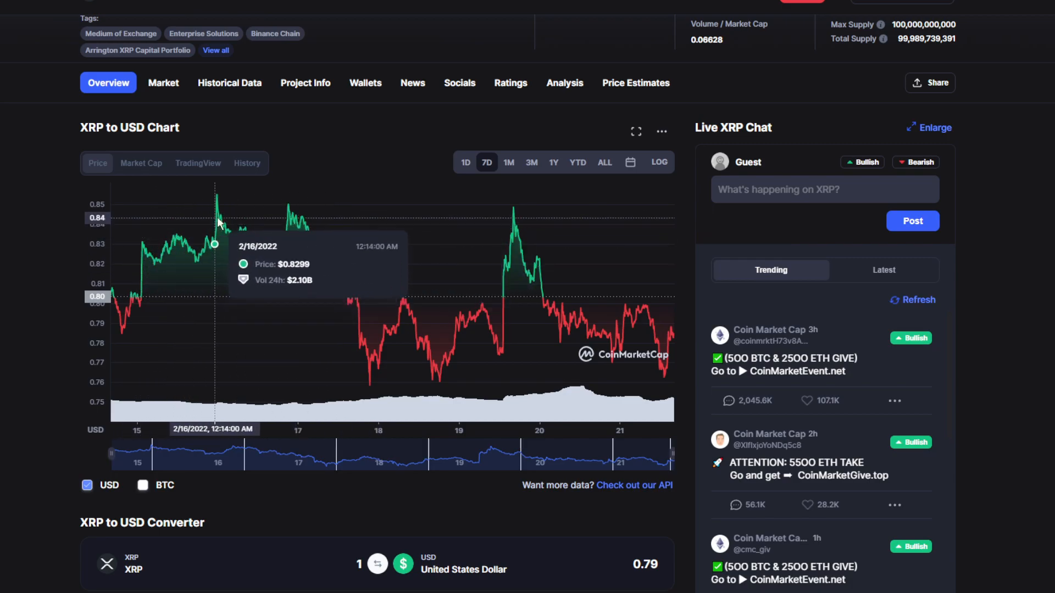
pyautogui.moveTo(498, 287)
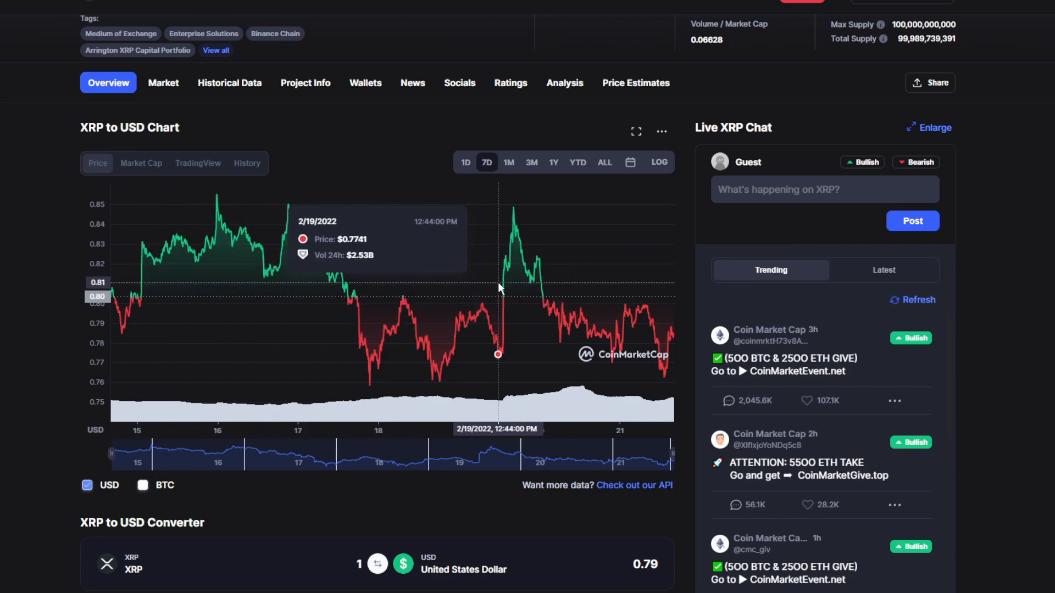
pyautogui.moveTo(524, 219)
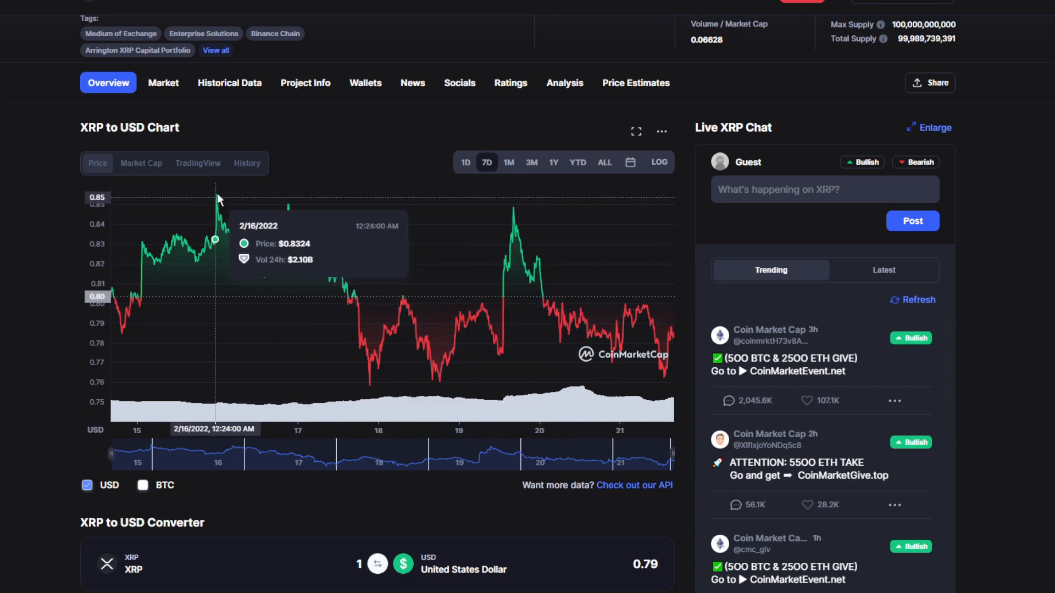
# - Show the XRP to USD chart over the 1M range, late January to February 21
pyautogui.click(508, 162)
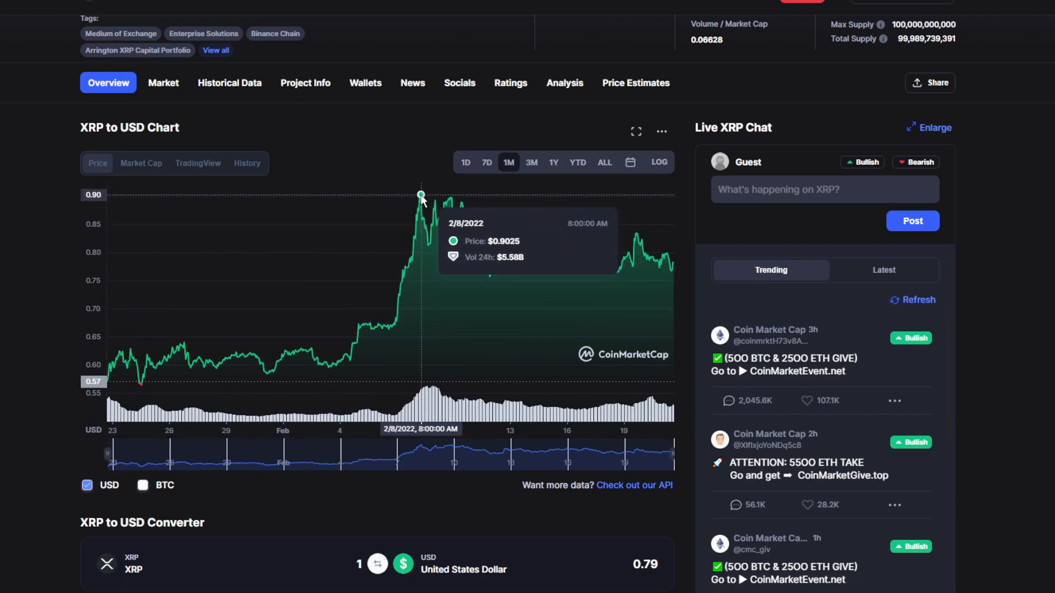
pyautogui.moveTo(313, 263)
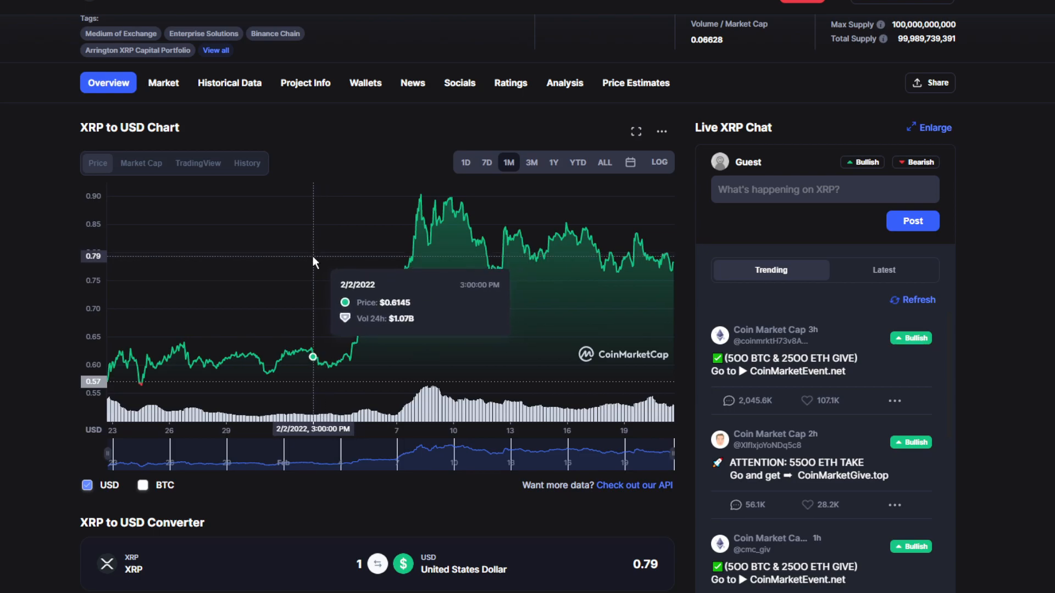
pyautogui.moveTo(273, 270)
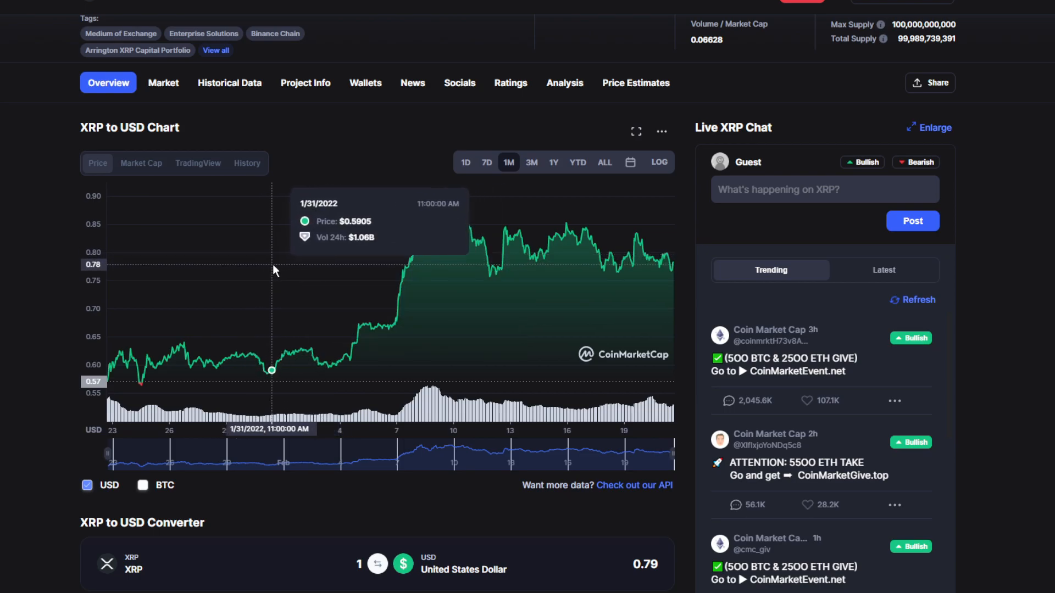
pyautogui.moveTo(255, 274)
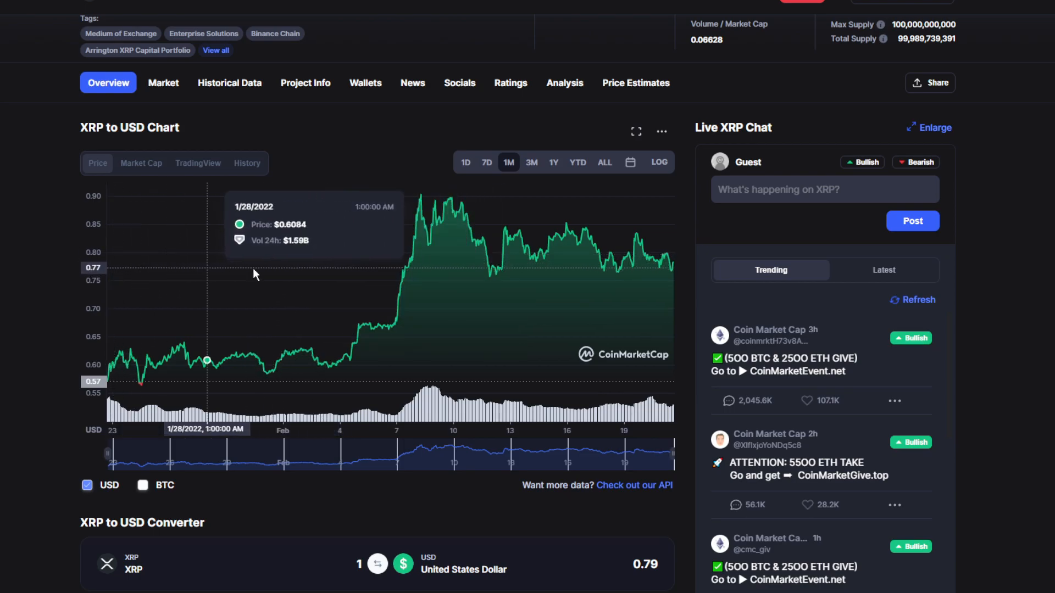
pyautogui.moveTo(405, 274)
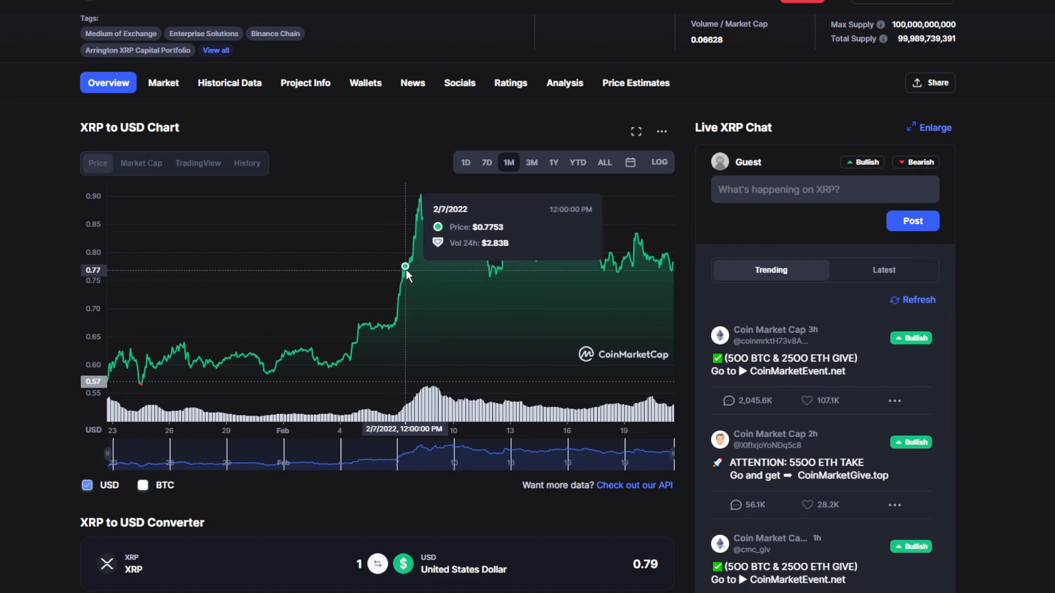
pyautogui.moveTo(422, 221)
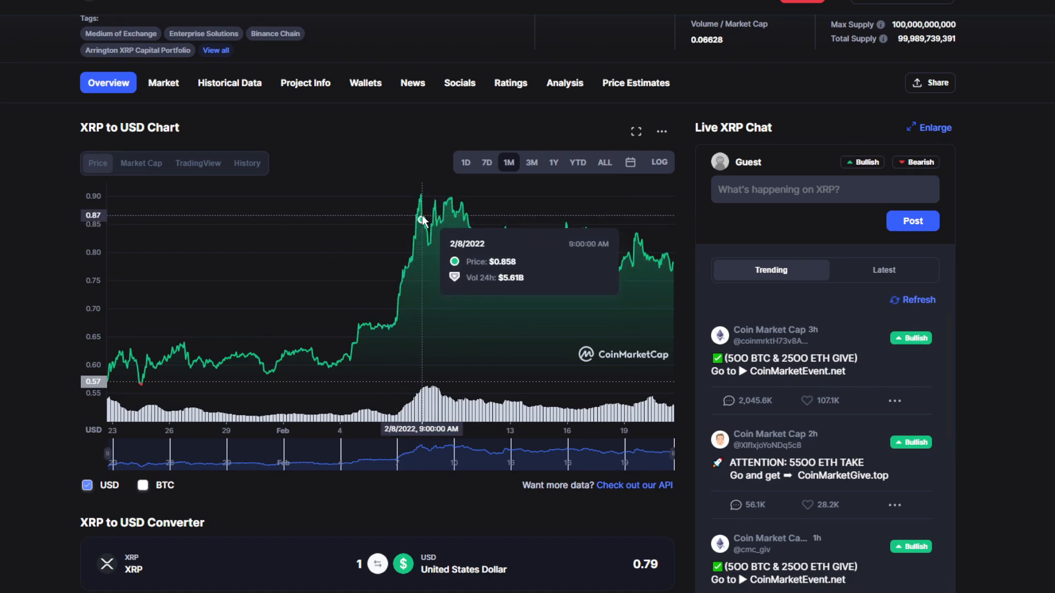
pyautogui.moveTo(419, 202)
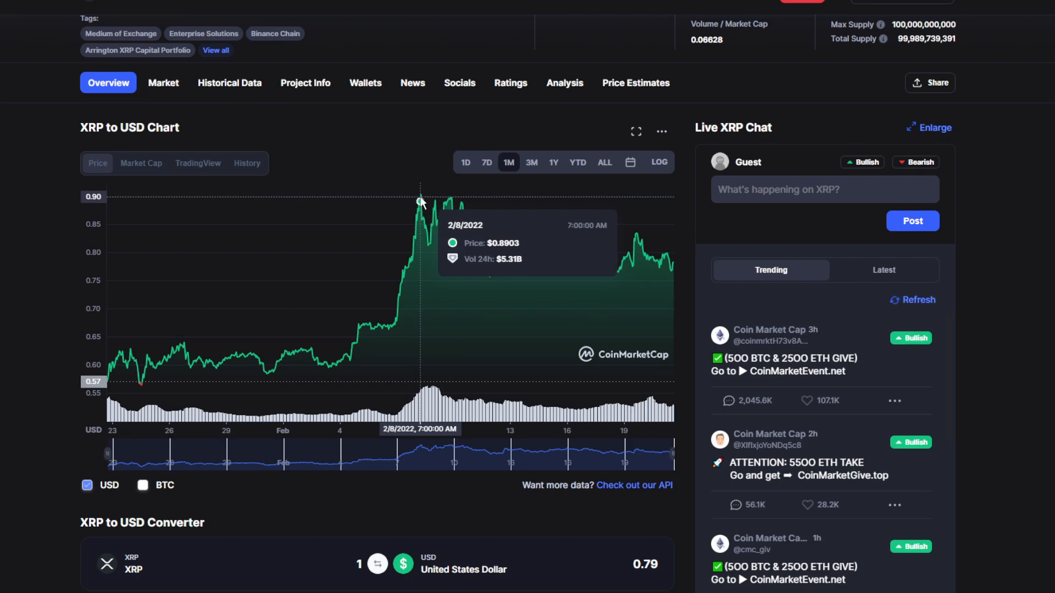
pyautogui.moveTo(514, 211)
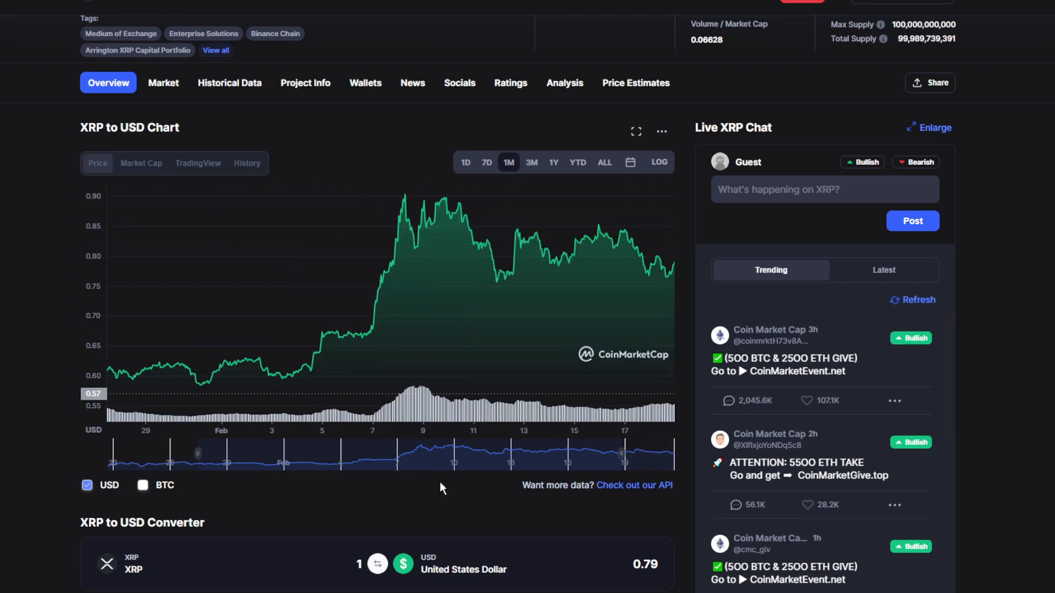
pyautogui.moveTo(289, 246)
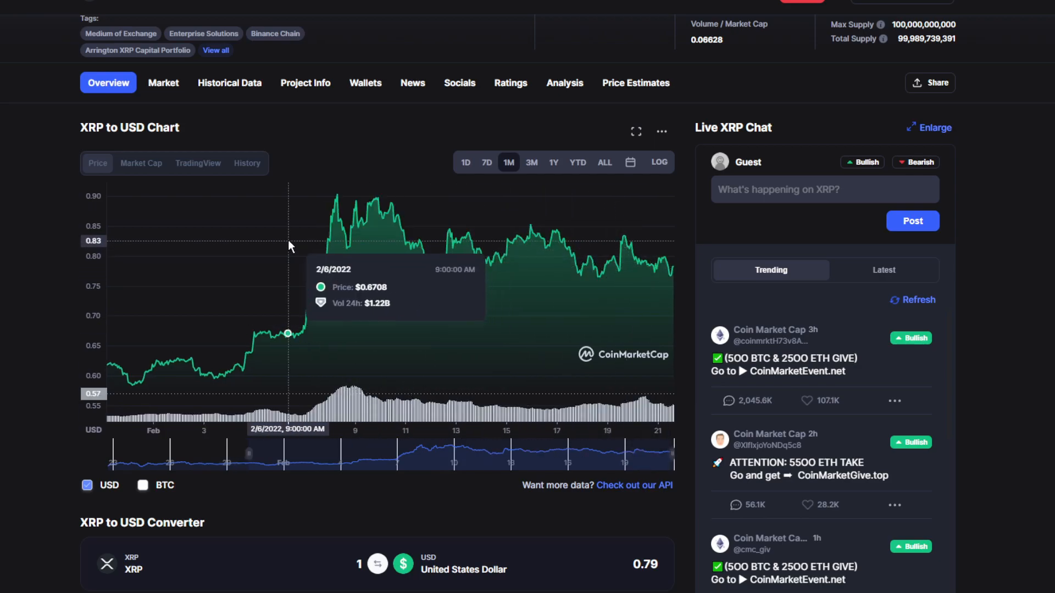
pyautogui.moveTo(310, 186)
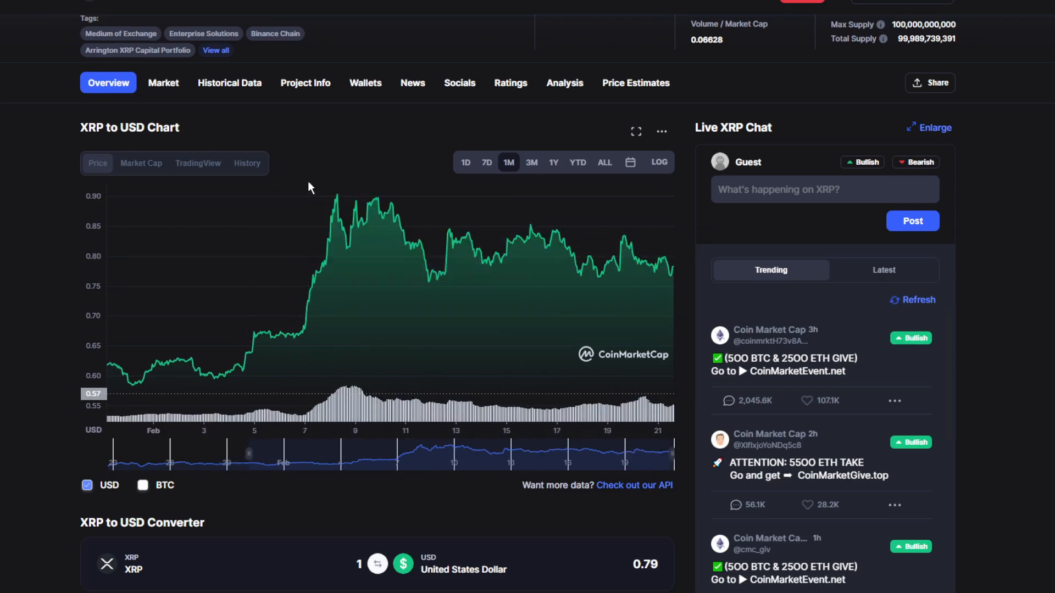
pyautogui.moveTo(611, 259)
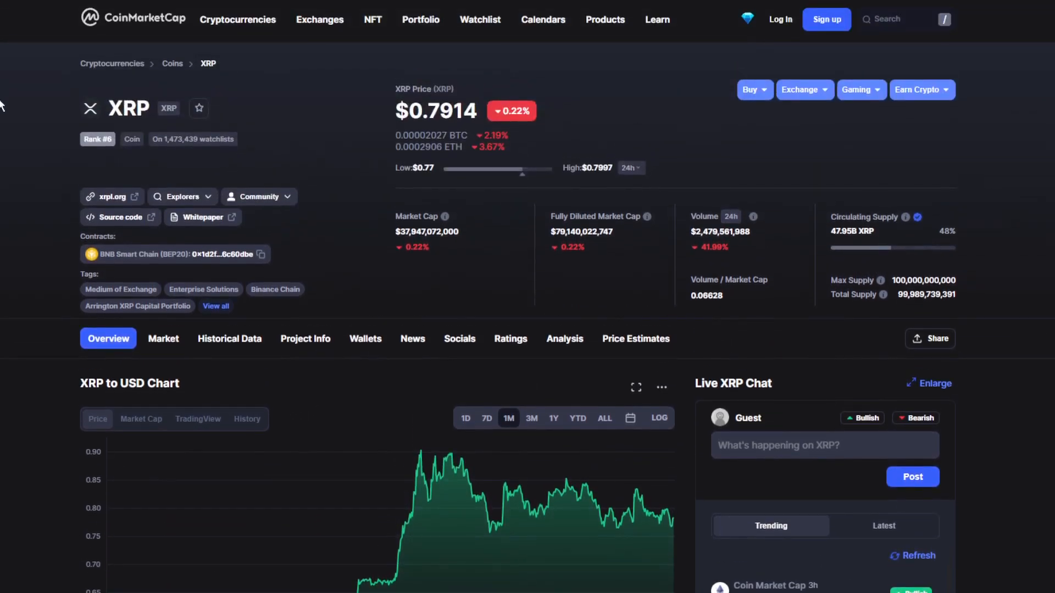
pyautogui.moveTo(684, 251)
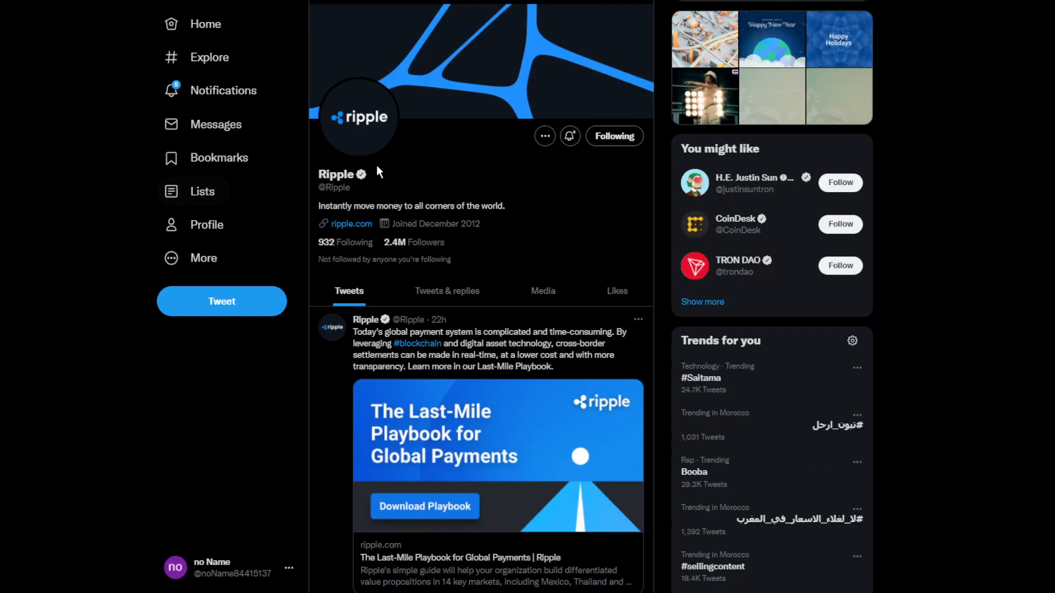
pyautogui.moveTo(398, 254)
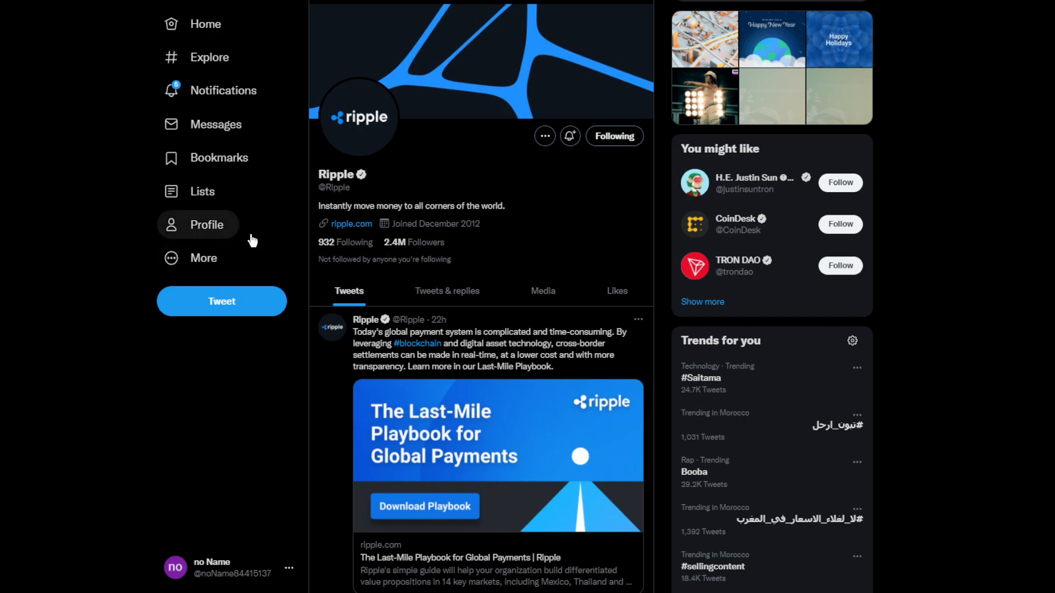
# - Open Ripple's February 20, 2022 tweet about the Last-Mile Playbook for Global Payments
pyautogui.click(490, 349)
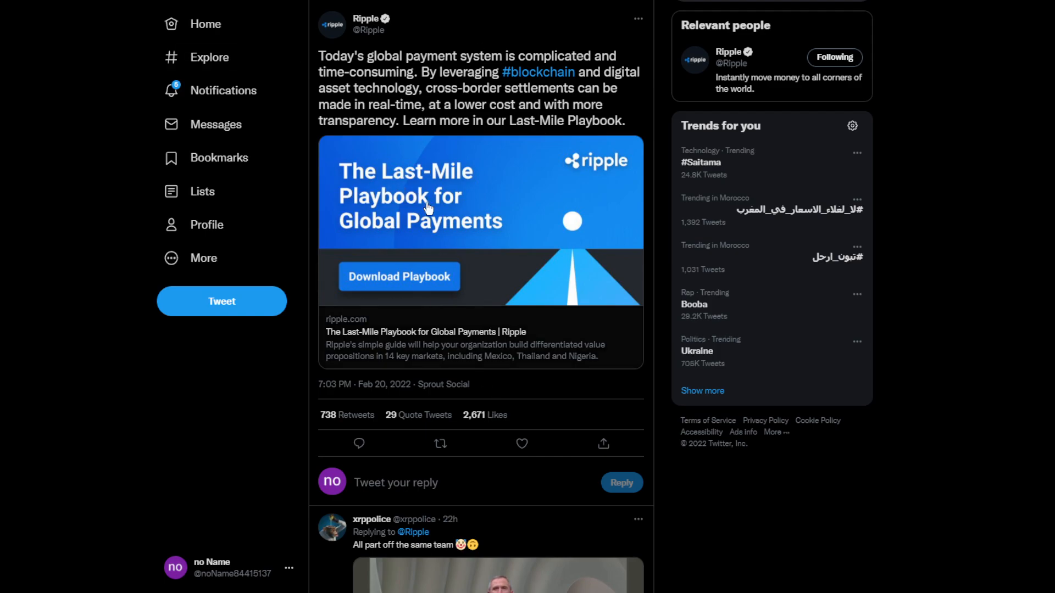
pyautogui.moveTo(376, 219)
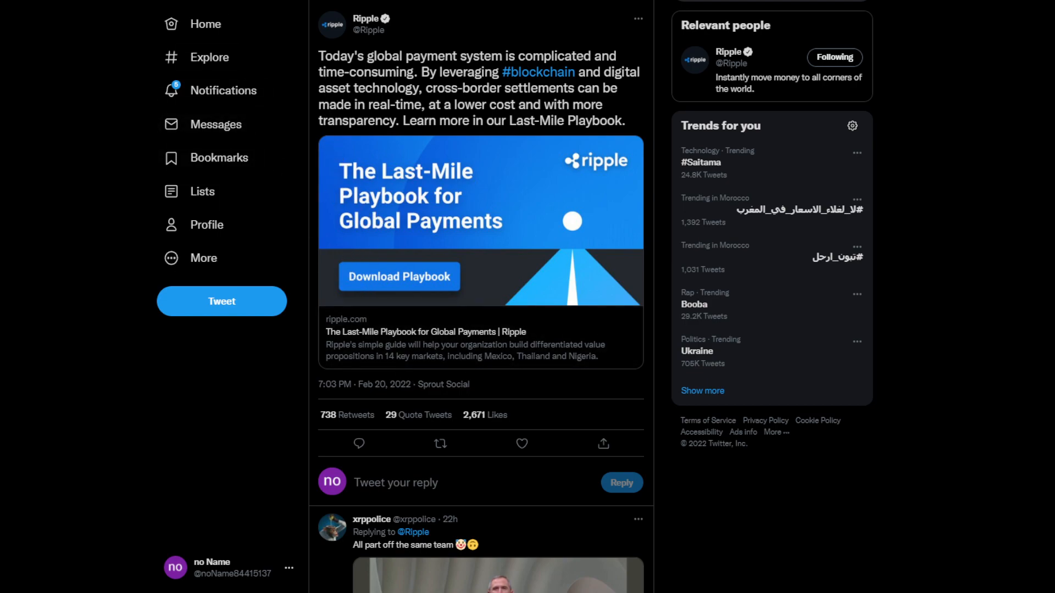
# - Open the Last-Mile Playbook download page on Ripple's site and look over its form
pyautogui.click(398, 277)
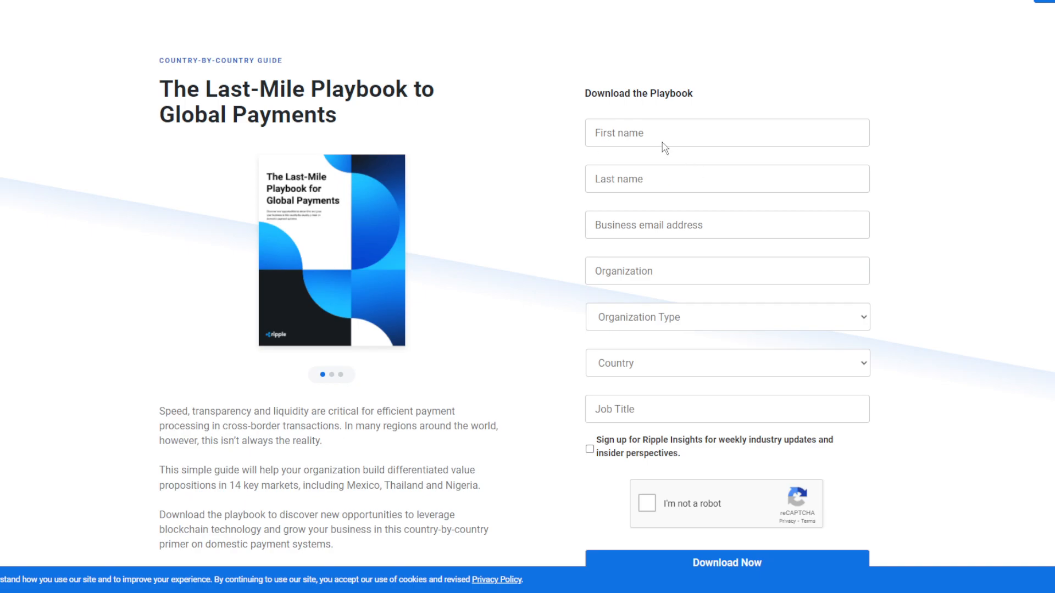
pyautogui.moveTo(698, 237)
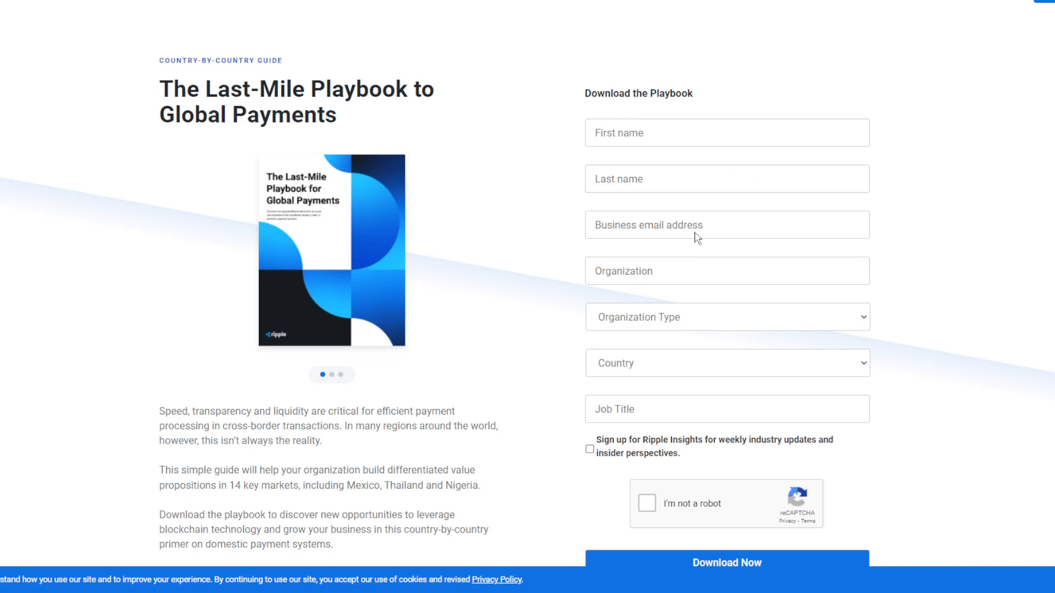
pyautogui.scroll(-3)
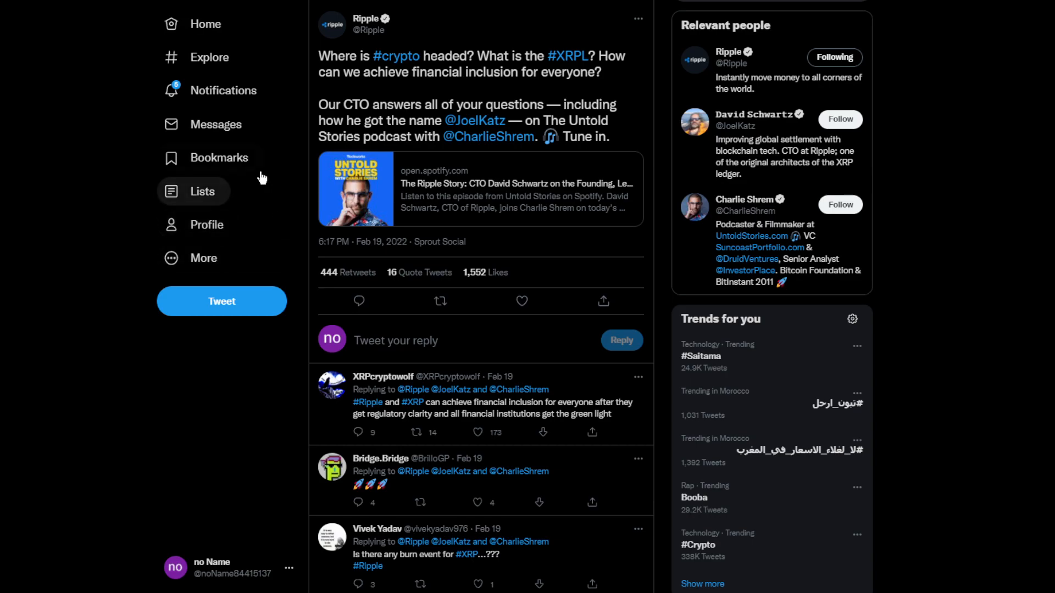
# - Read Ripple's February 19 tweet about CTO David Schwartz on The Untold Stories podcast
pyautogui.click(521, 301)
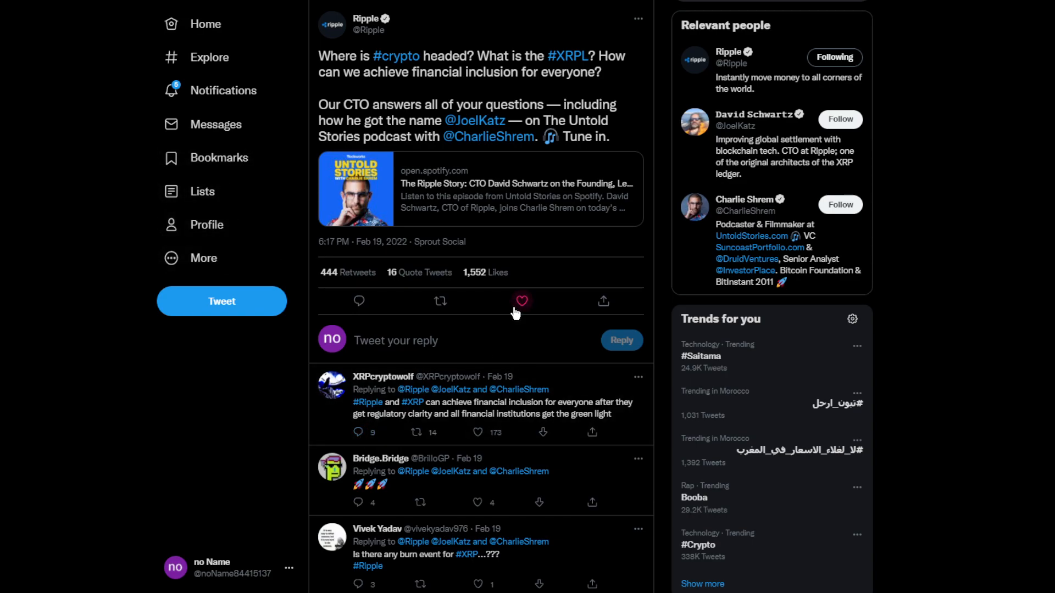
pyautogui.click(521, 301)
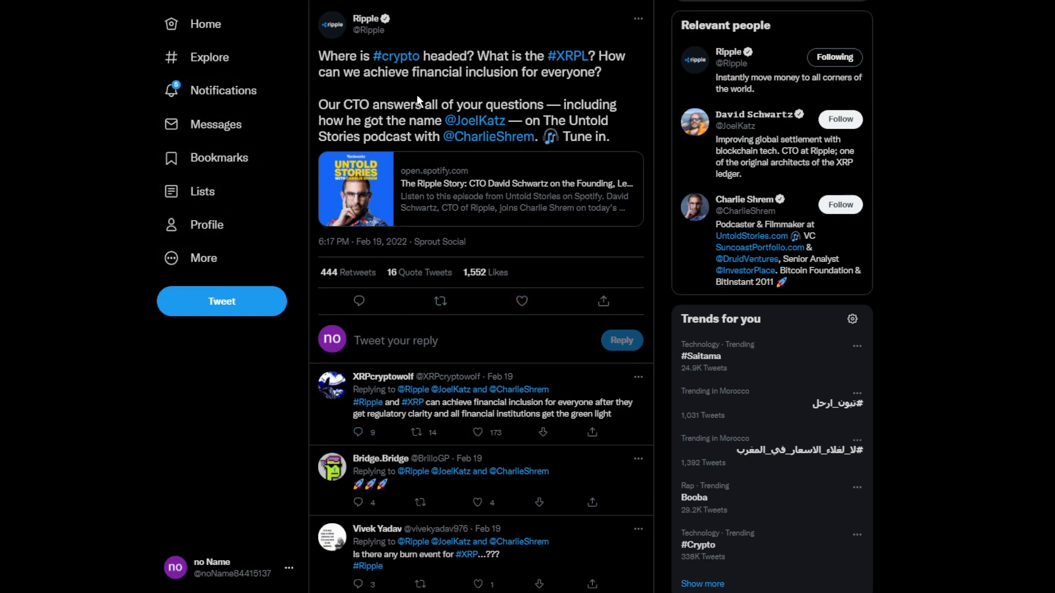
pyautogui.moveTo(476, 88)
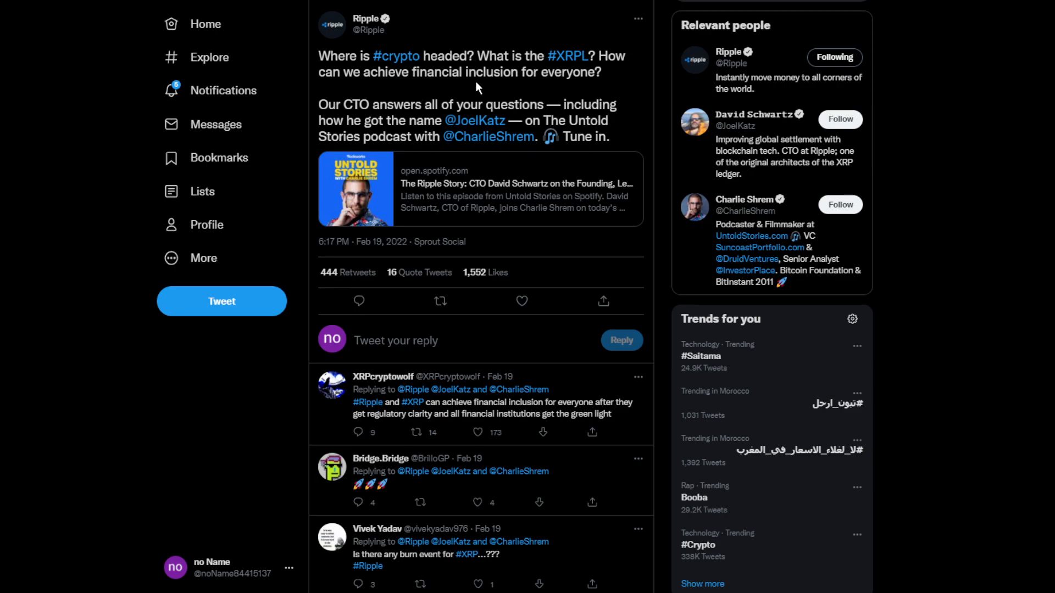
pyautogui.moveTo(366, 79)
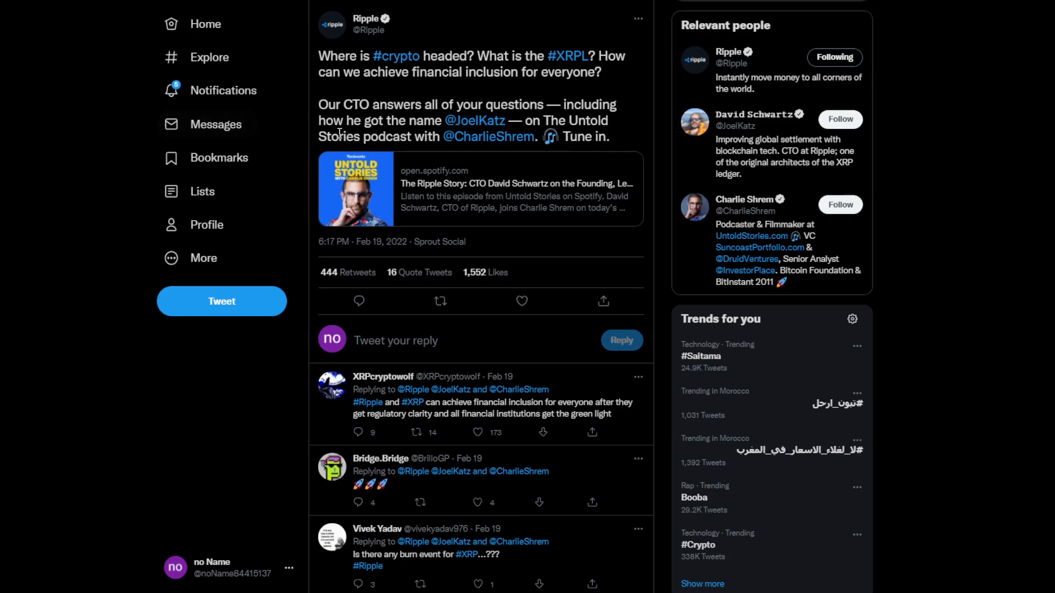
pyautogui.moveTo(474, 120)
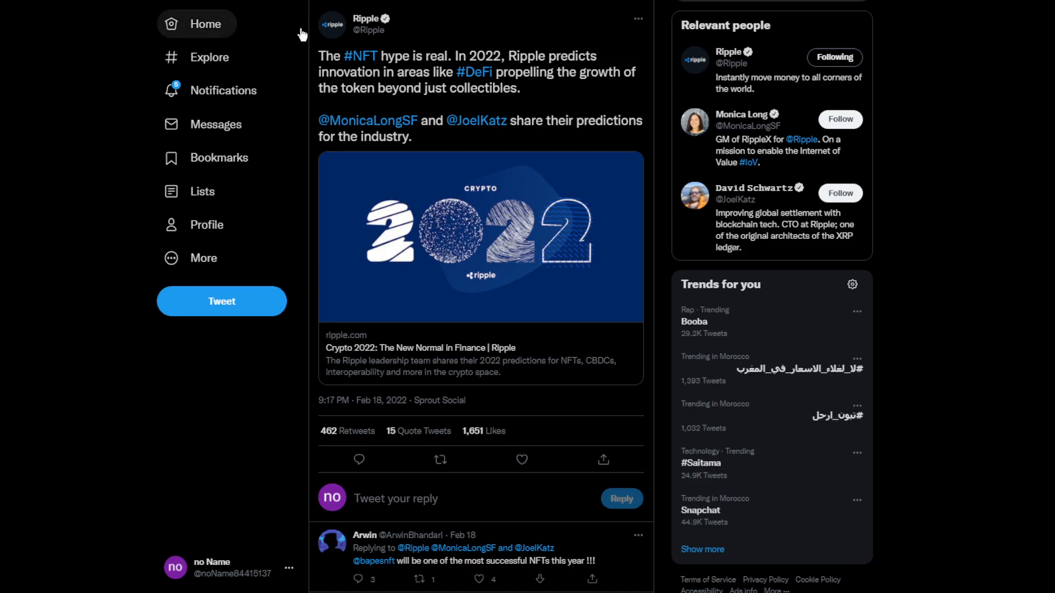
pyautogui.moveTo(295, 19)
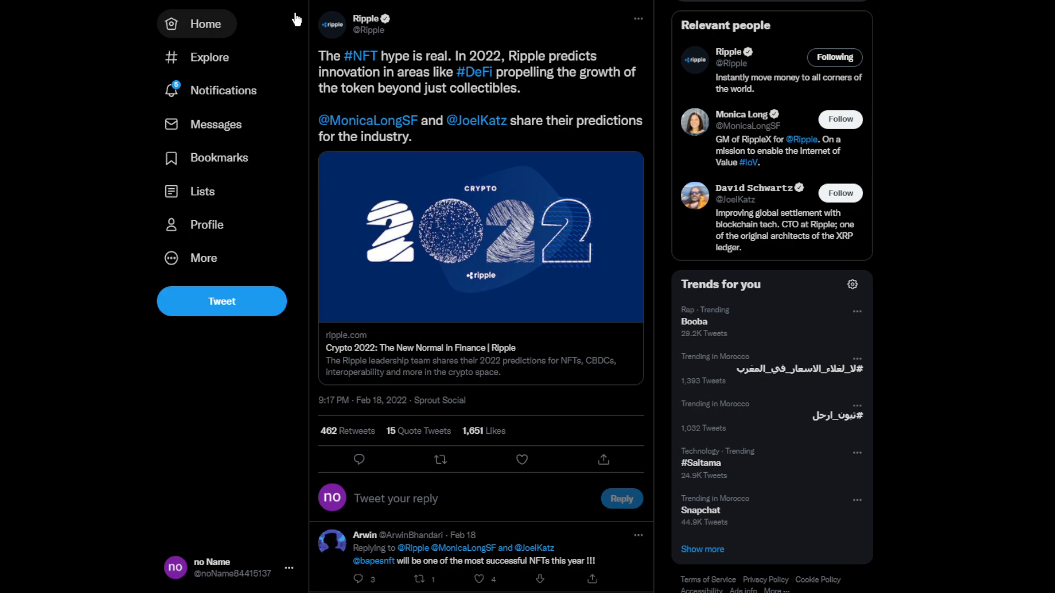
pyautogui.moveTo(292, 13)
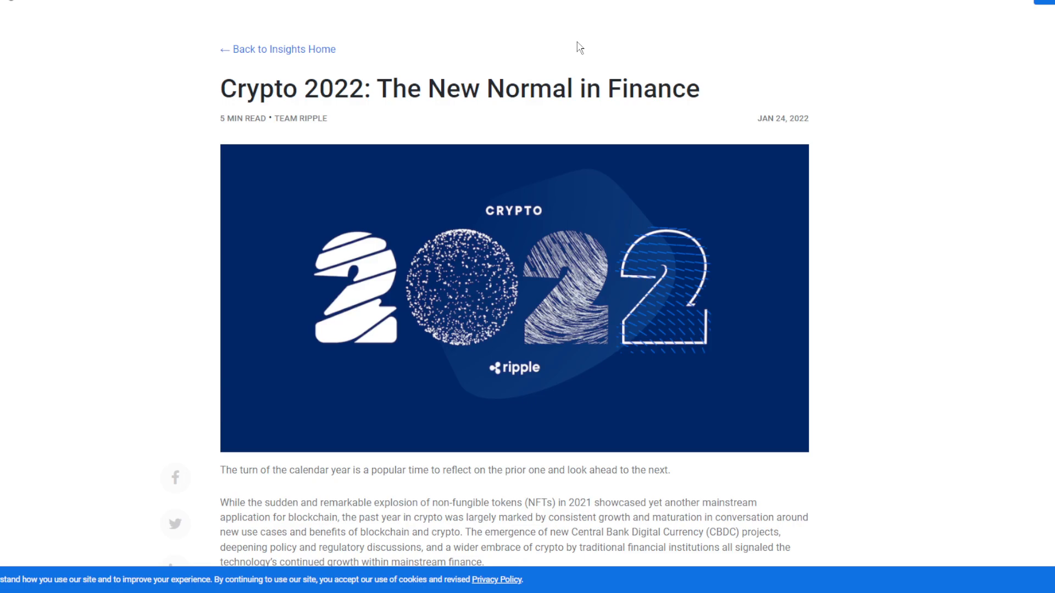
# - Read the Crypto 2022: The New Normal in Finance article down to its crypto payments section
pyautogui.scroll(-3)
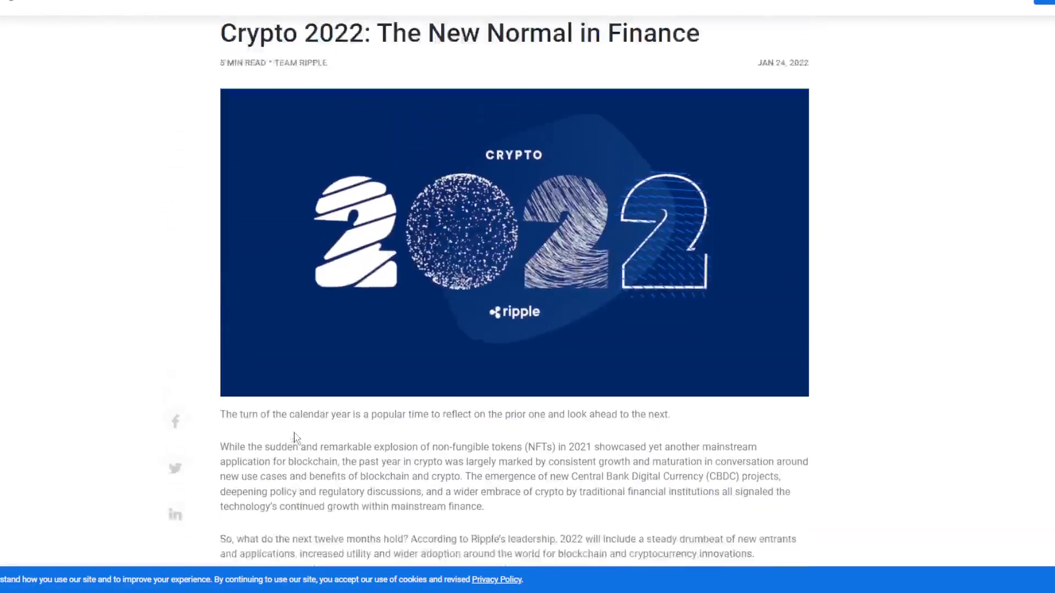
pyautogui.scroll(-3)
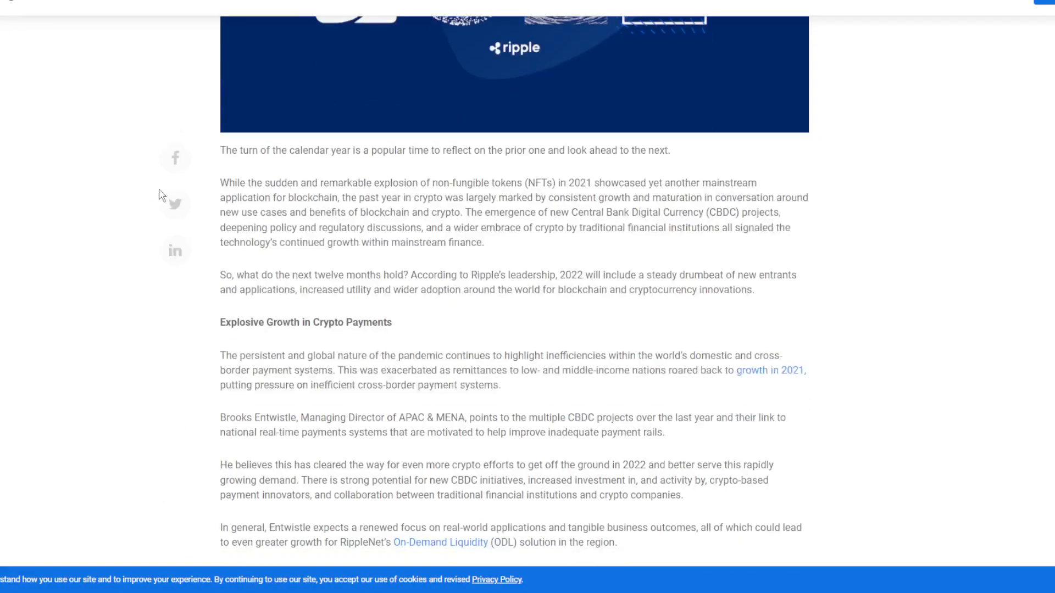
pyautogui.scroll(-3)
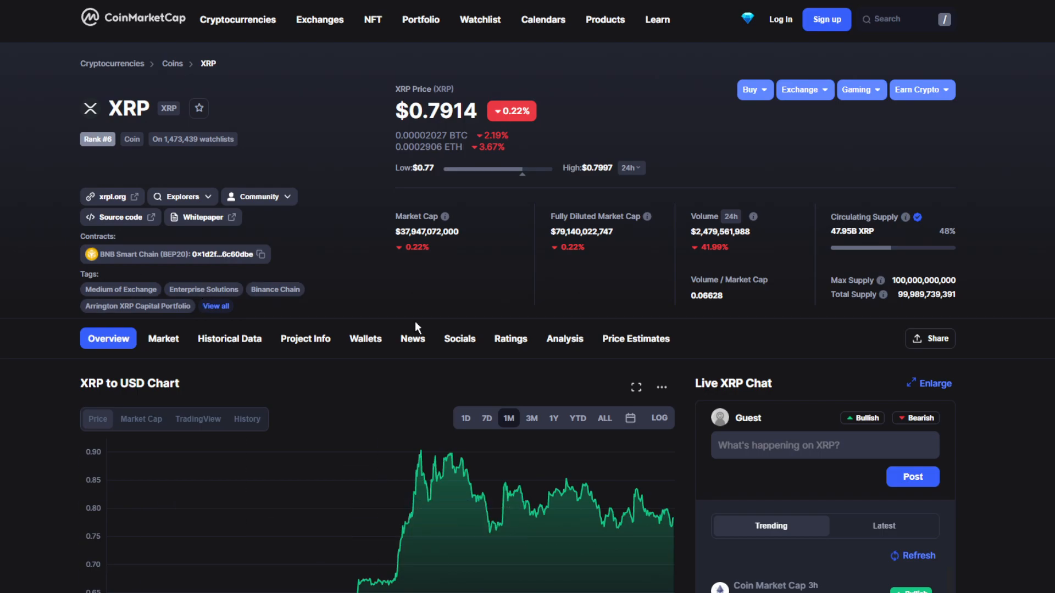
# - Scroll to the XRP one-month chart to inspect February 9–21 prices ending near $0.768
pyautogui.scroll(-3)
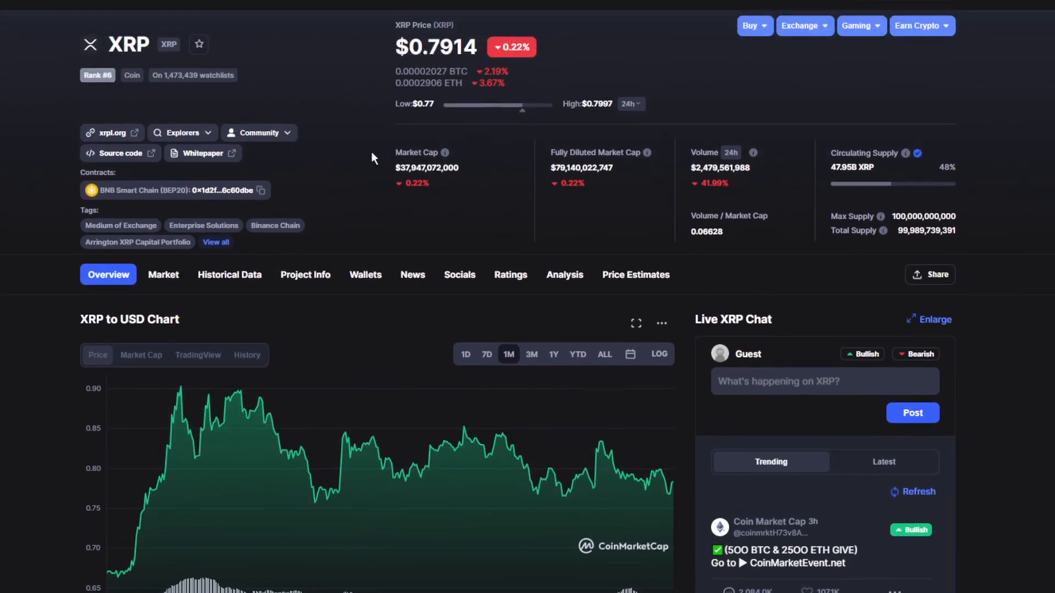
pyautogui.moveTo(592, 460)
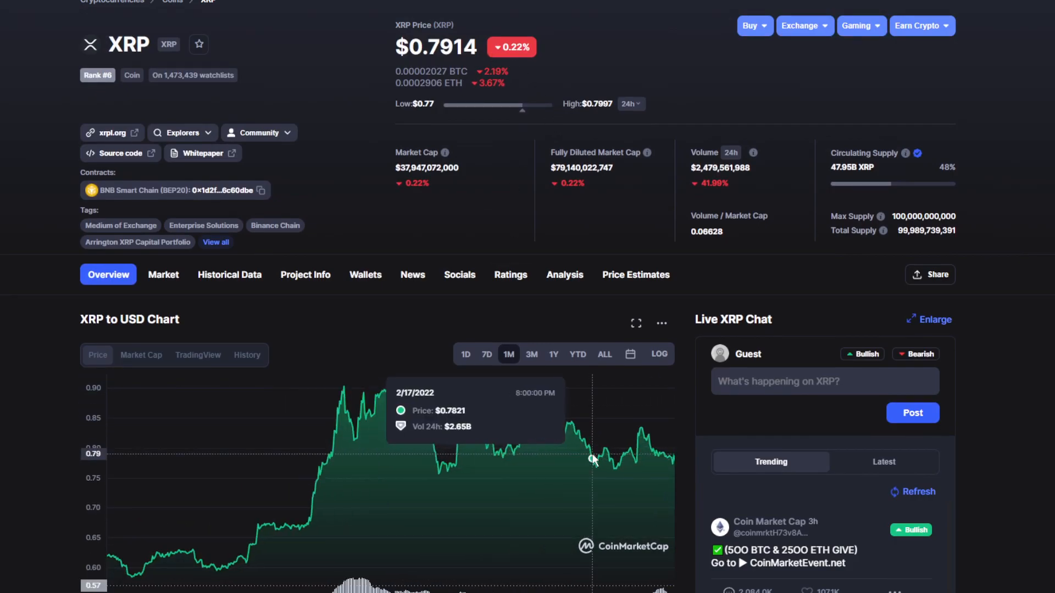
pyautogui.scroll(-3)
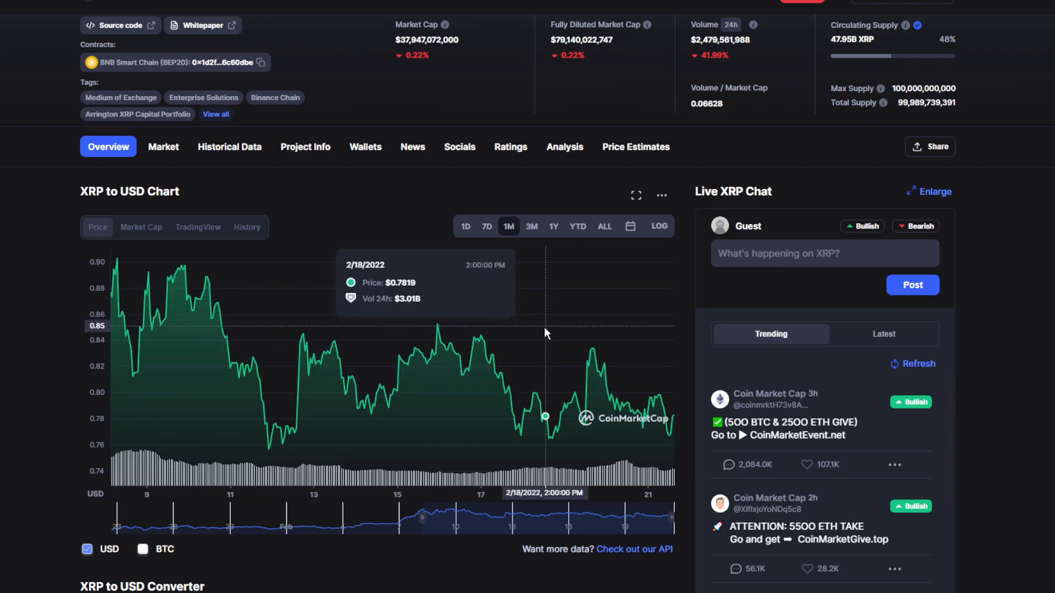
pyautogui.moveTo(222, 349)
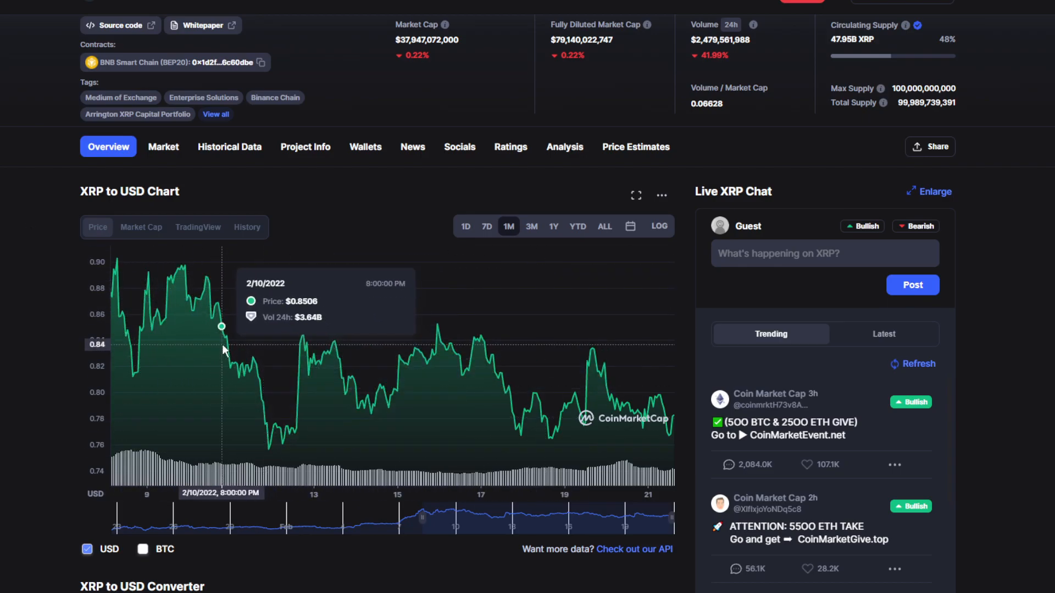
pyautogui.moveTo(330, 366)
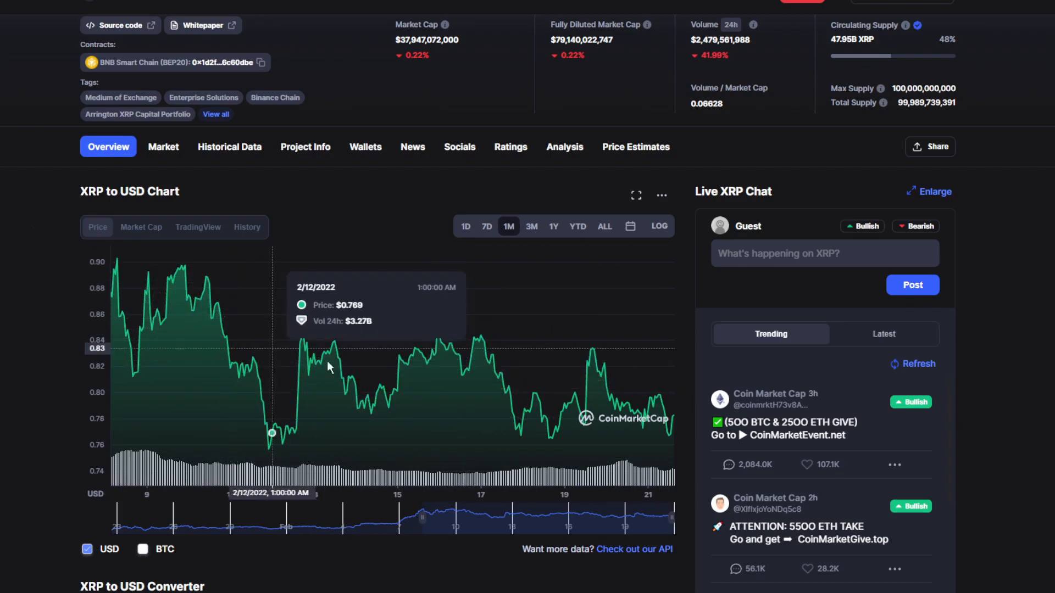
pyautogui.moveTo(672, 390)
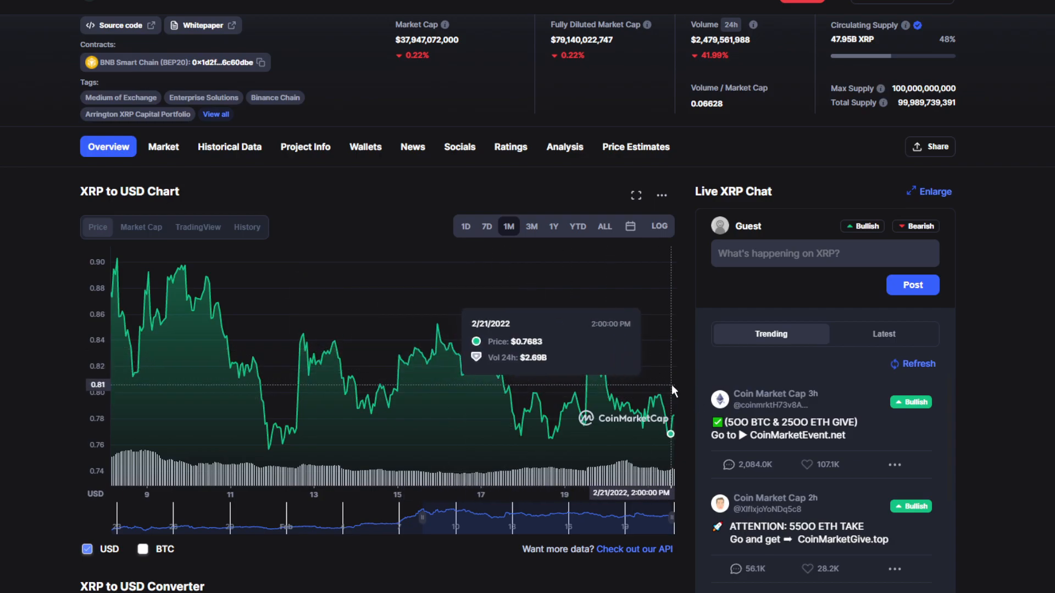